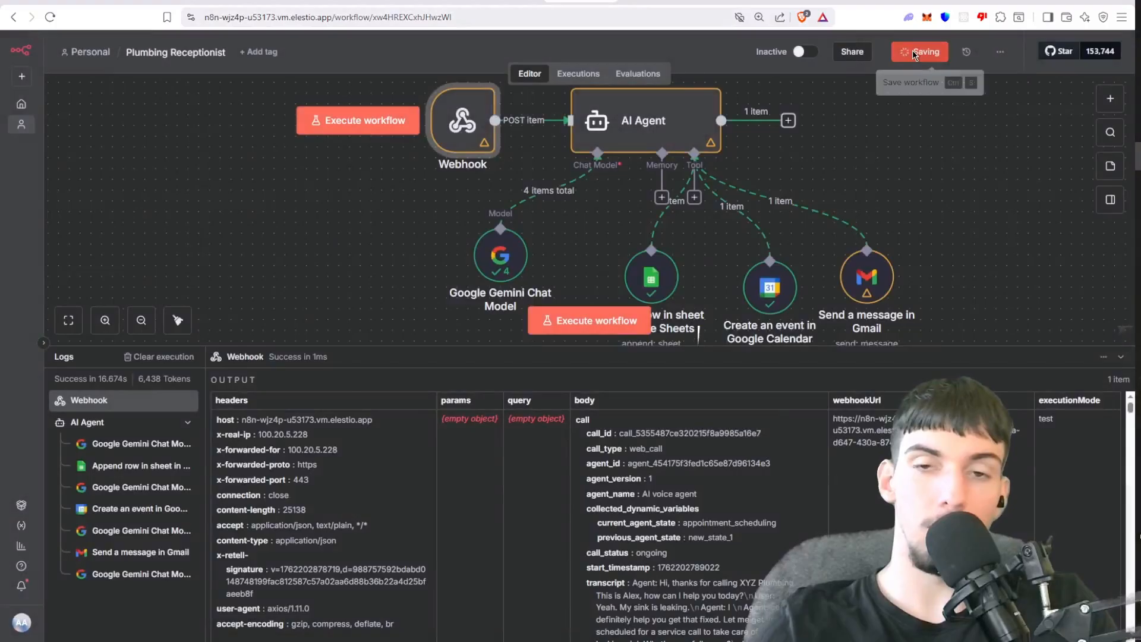
# Save the Plumbing Receptionist workflow from the n8n workflow header.
pyautogui.click(920, 51)
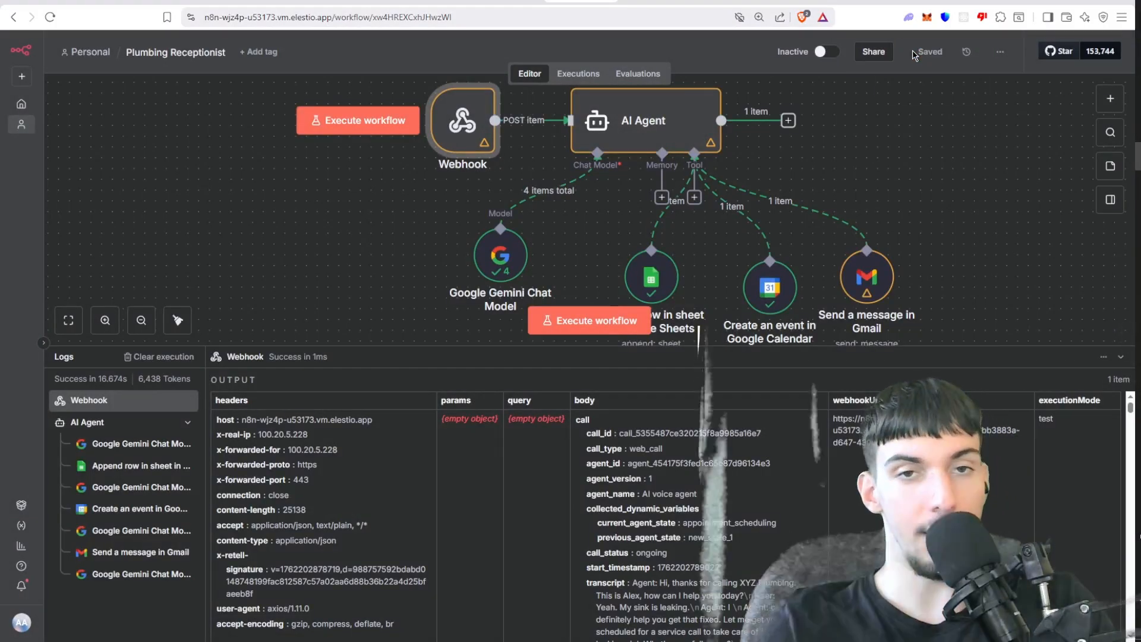
pyautogui.moveTo(873, 52)
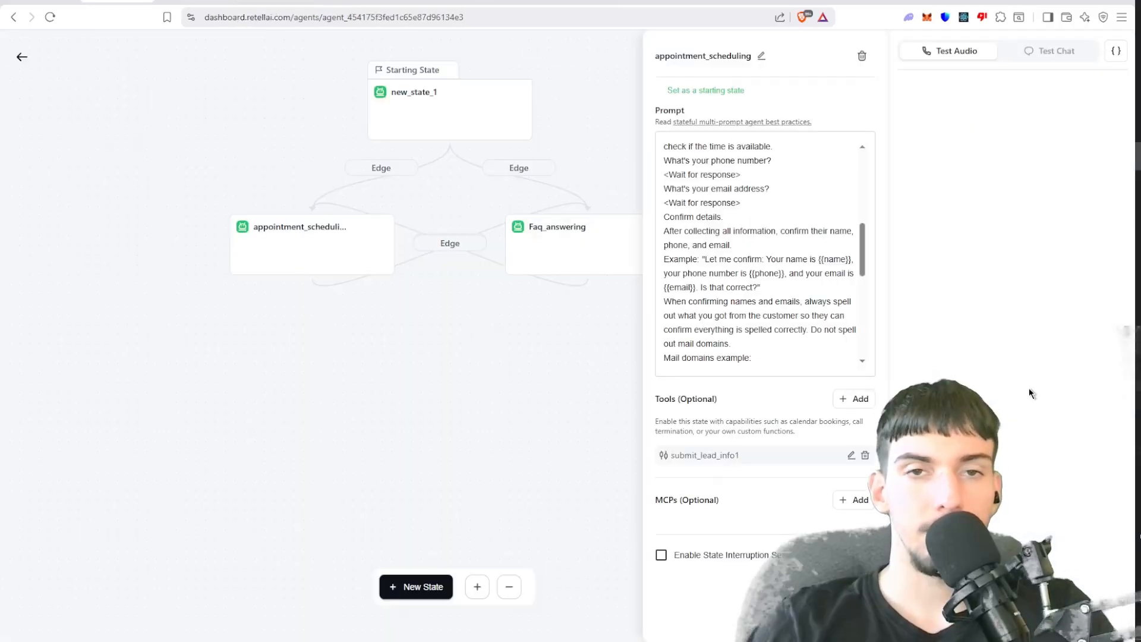
pyautogui.moveTo(1013, 321)
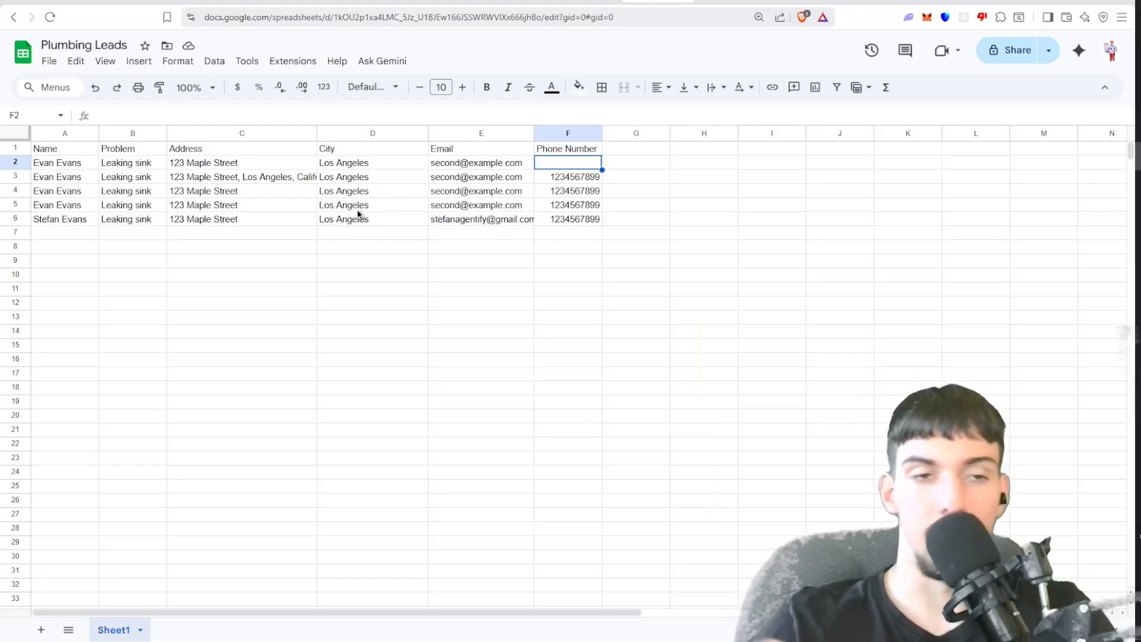
pyautogui.moveTo(557, 206)
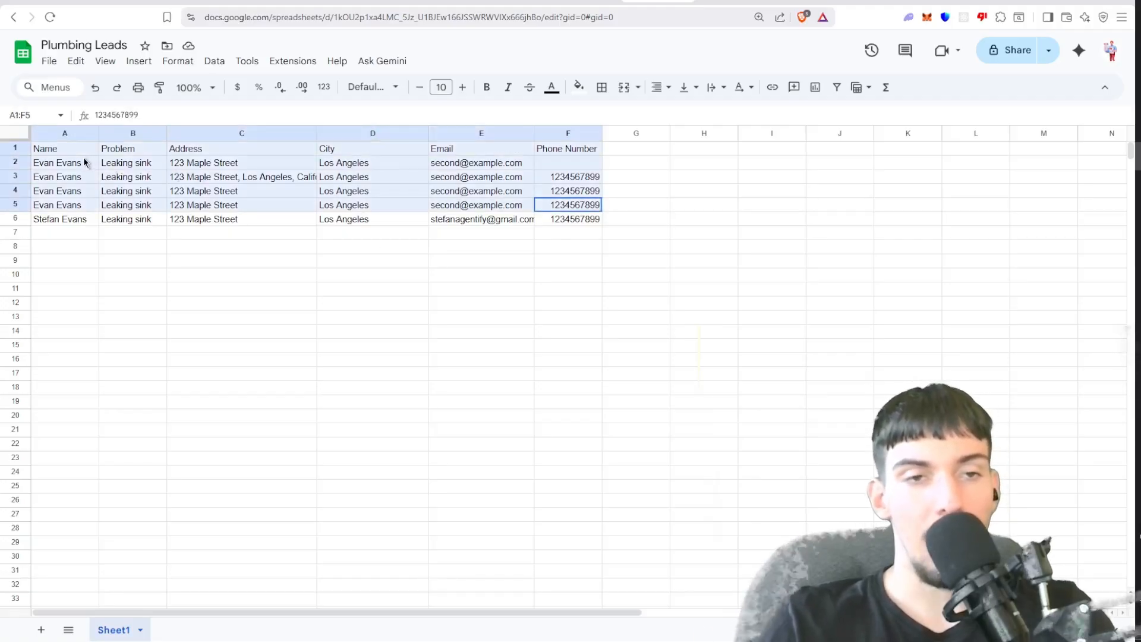
# Press Delete in the Plumbing Leads sheet while reviewing the logged lead rows.
pyautogui.press('Delete')
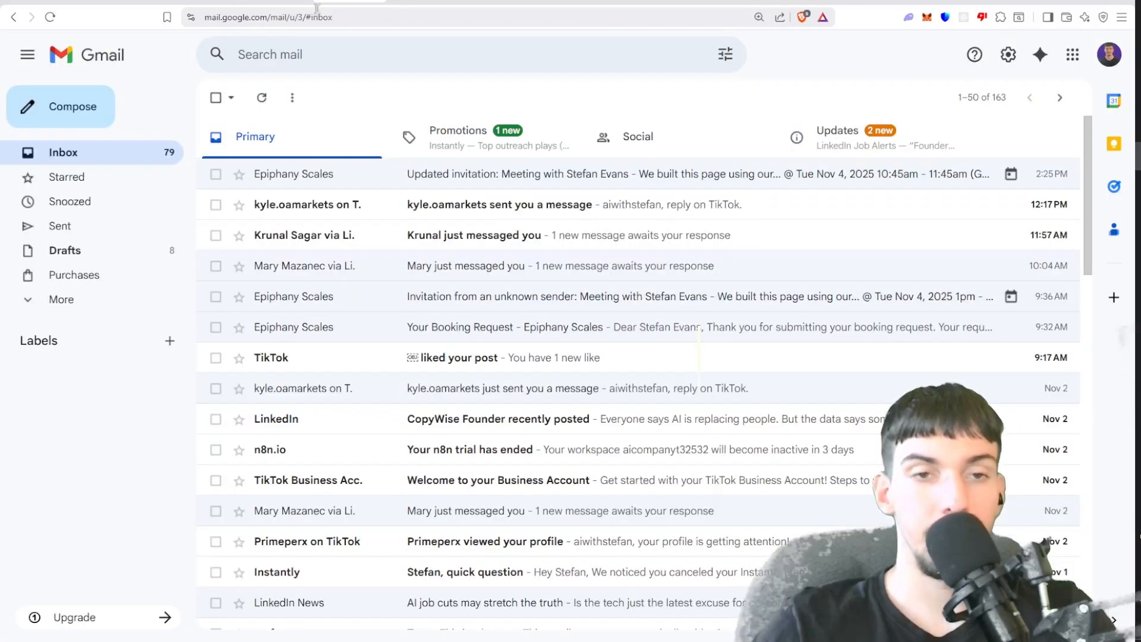
# Refresh Gmail and open the leaking-sink Plumbing Appointment Confirmation email.
pyautogui.click(262, 97)
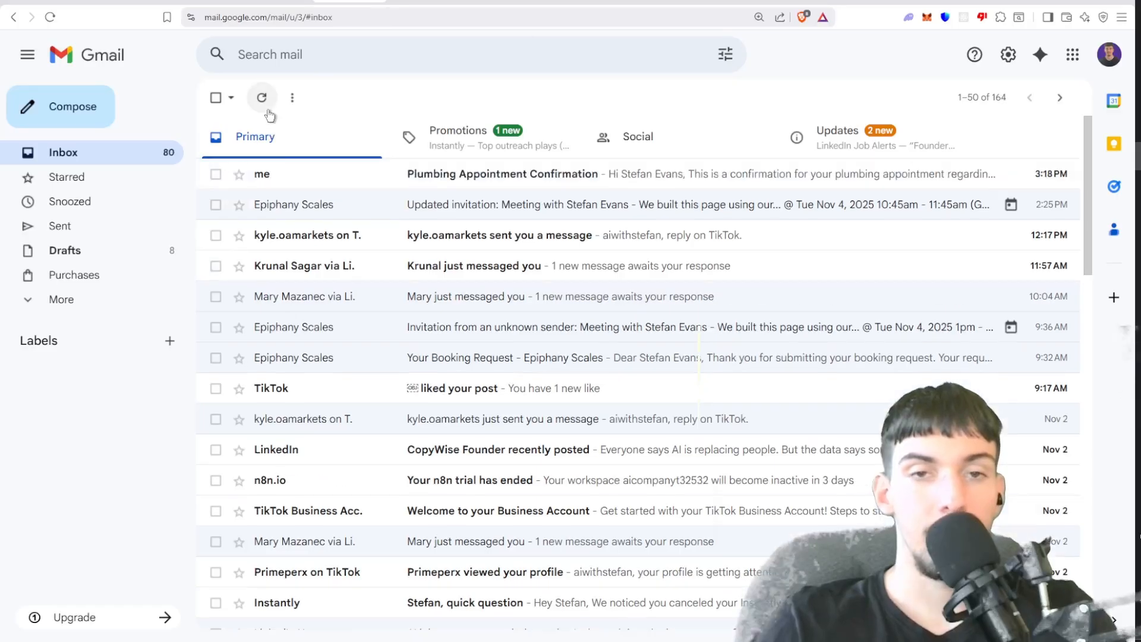
pyautogui.click(502, 173)
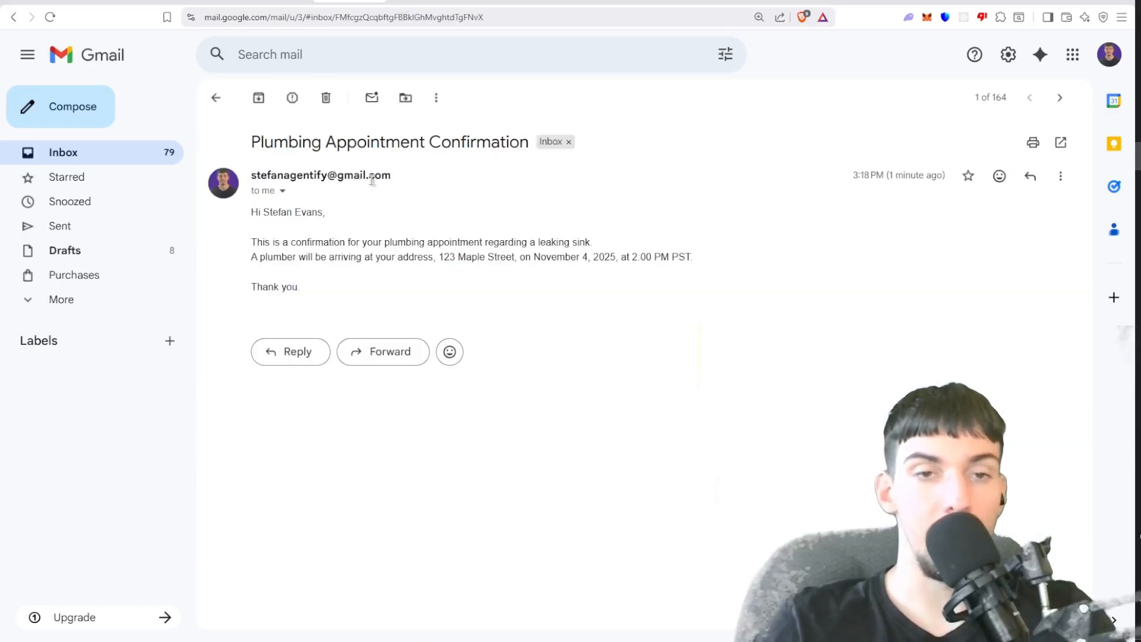
pyautogui.moveTo(366, 279)
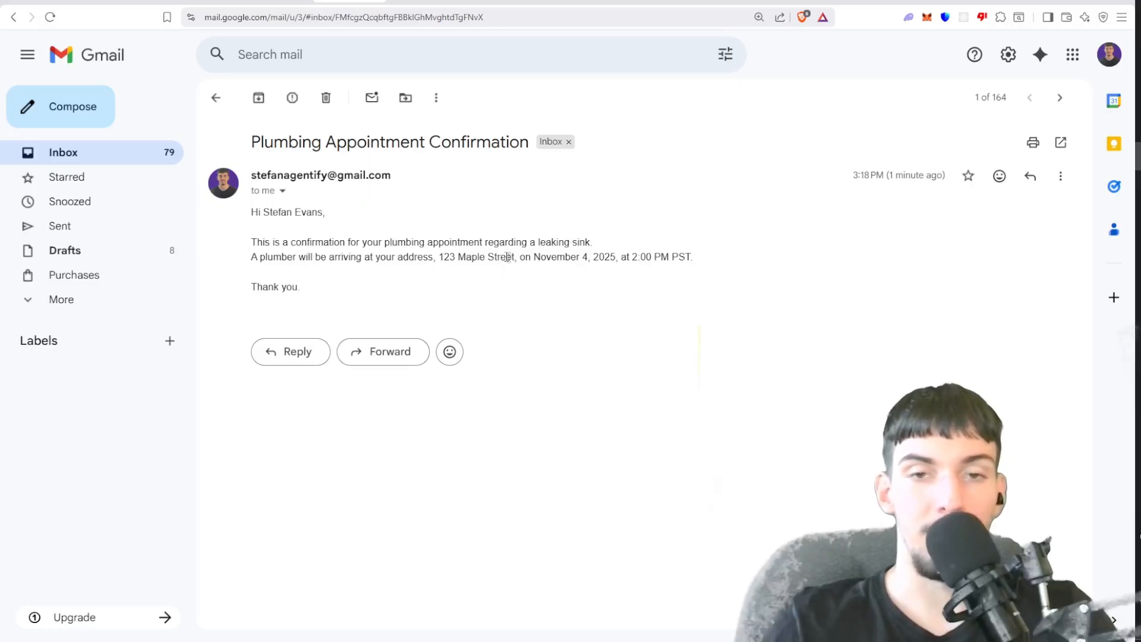
pyautogui.moveTo(742, 231)
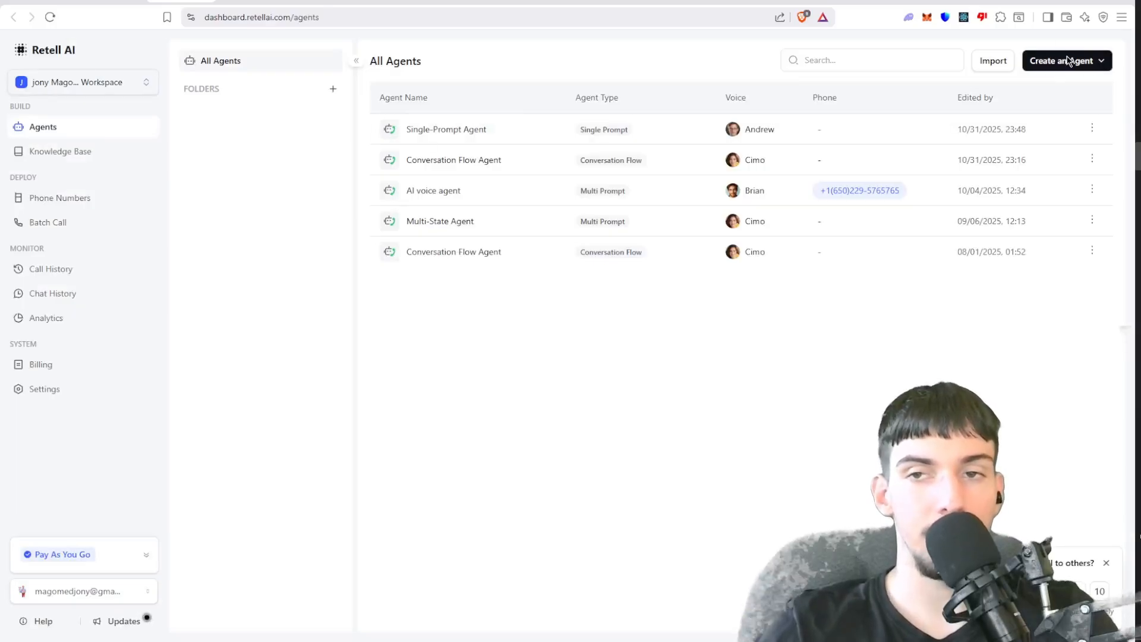
# Preview creating a new Voice Agent, then cancel without creating it.
pyautogui.click(1064, 60)
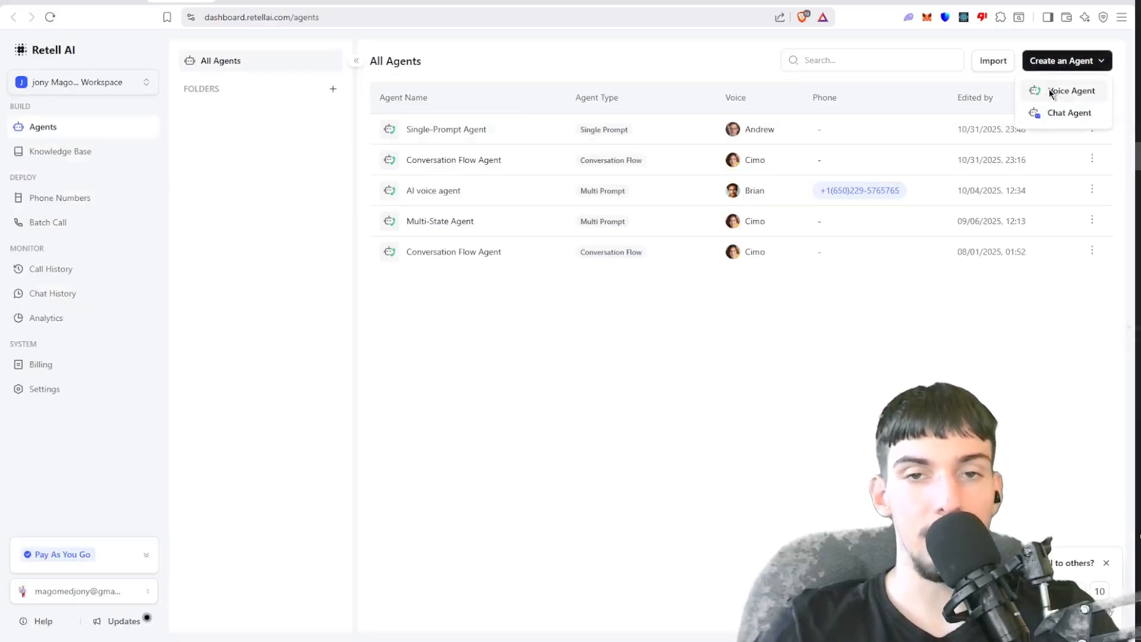
pyautogui.click(1073, 91)
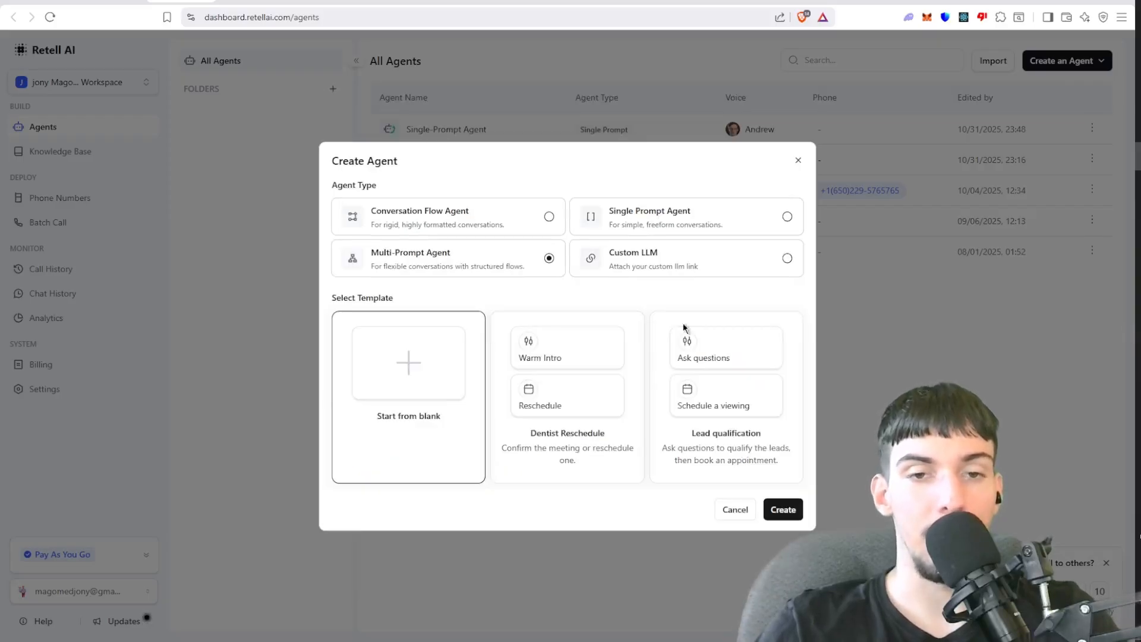
pyautogui.click(735, 509)
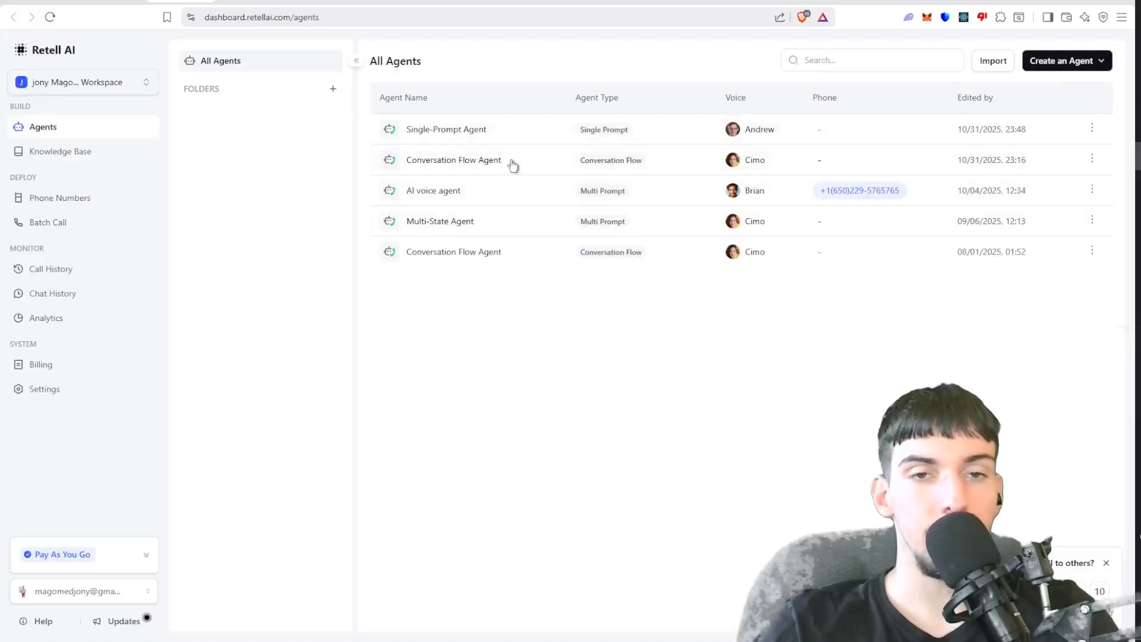
pyautogui.moveTo(458, 195)
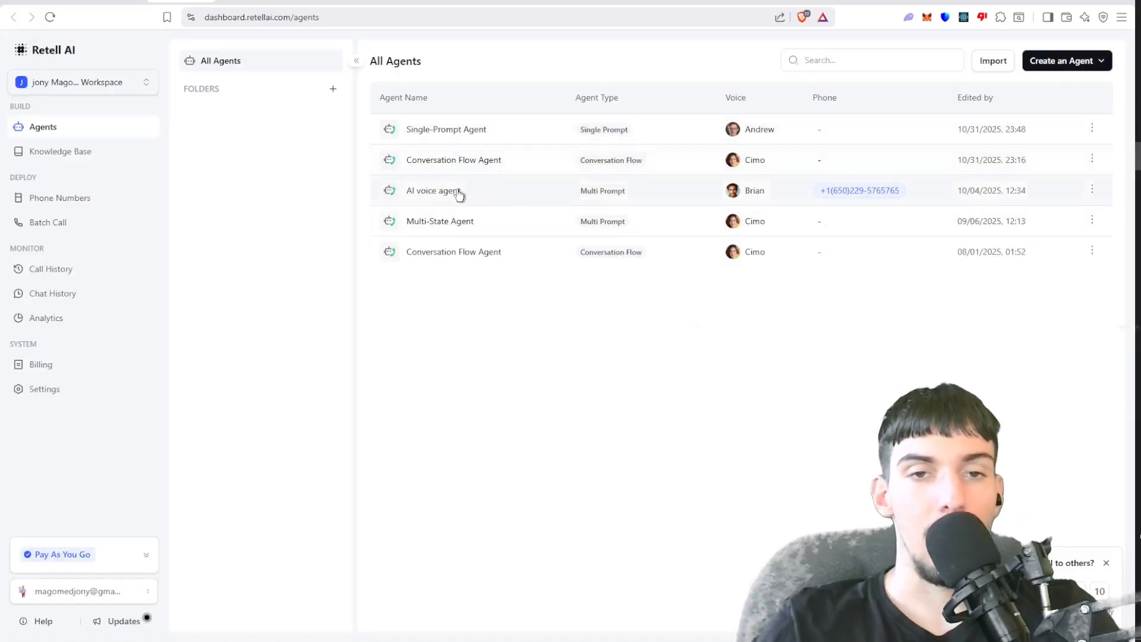
pyautogui.moveTo(480, 145)
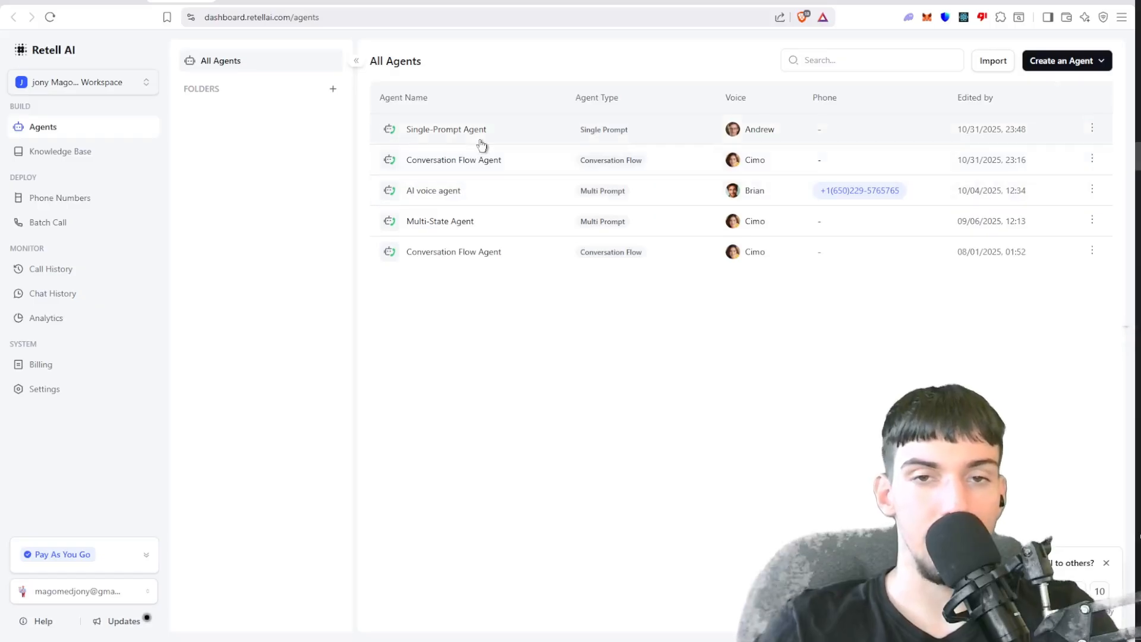
pyautogui.moveTo(599, 195)
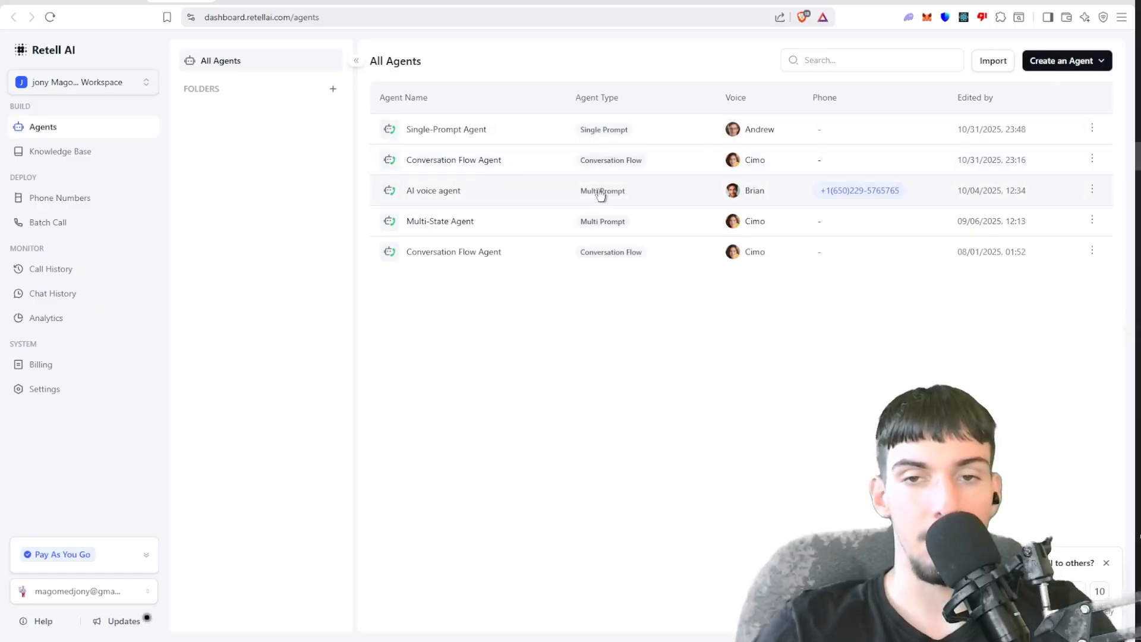
# View and dismiss the agent Import option, then open the AI voice agent.
pyautogui.click(434, 190)
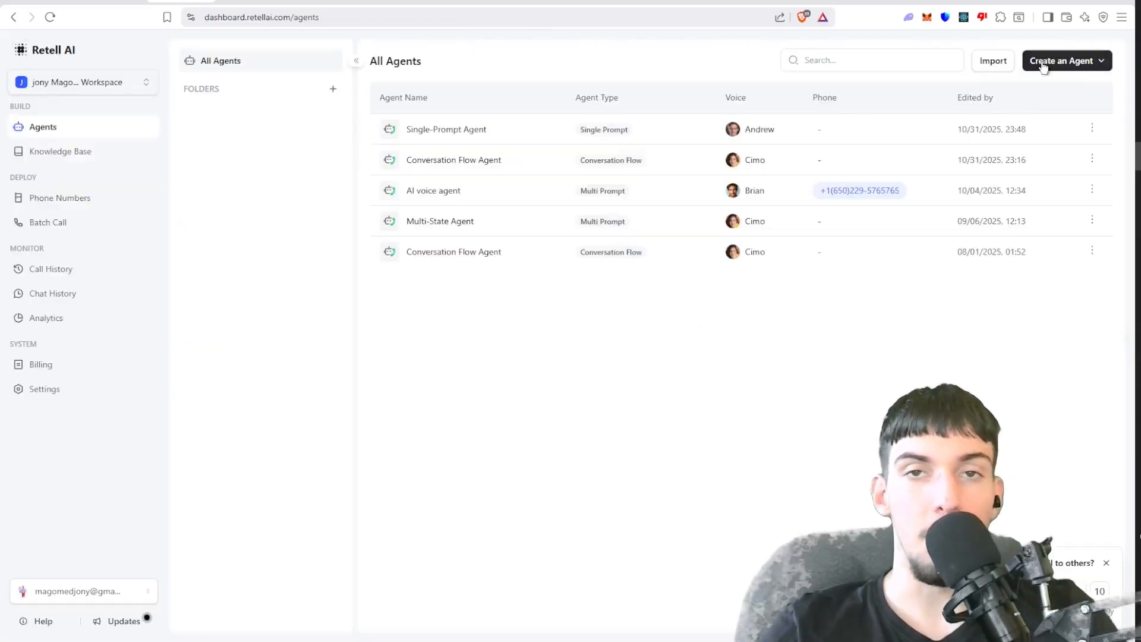
pyautogui.click(993, 61)
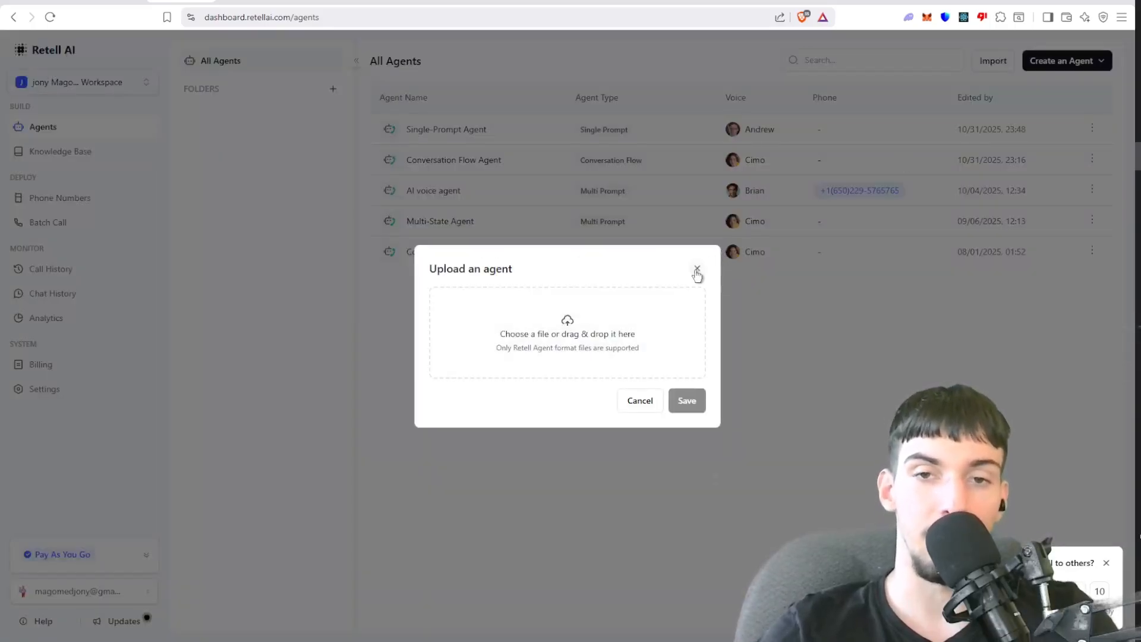
pyautogui.click(697, 269)
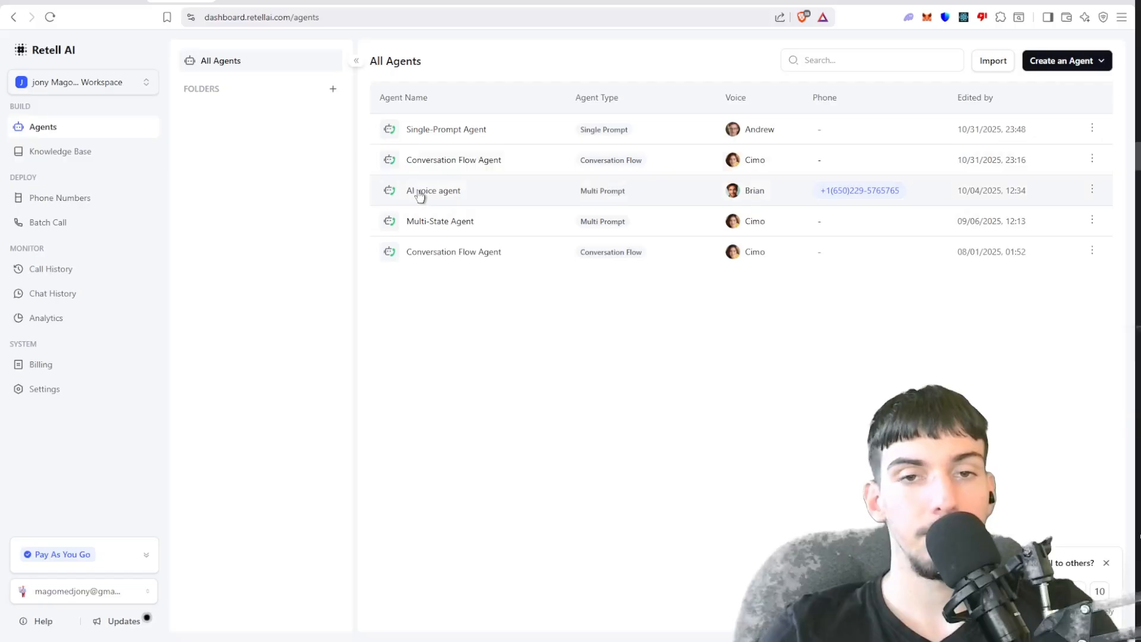
pyautogui.click(434, 190)
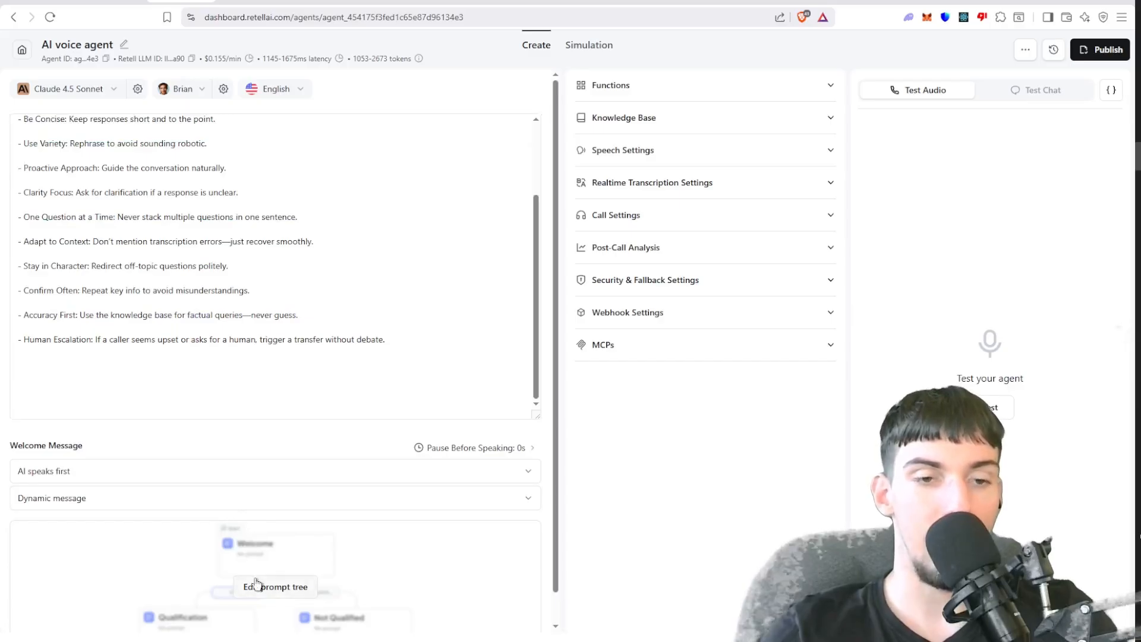
# Open the prompt tree and read through new_state_1's greeting and routing prompt.
pyautogui.click(275, 587)
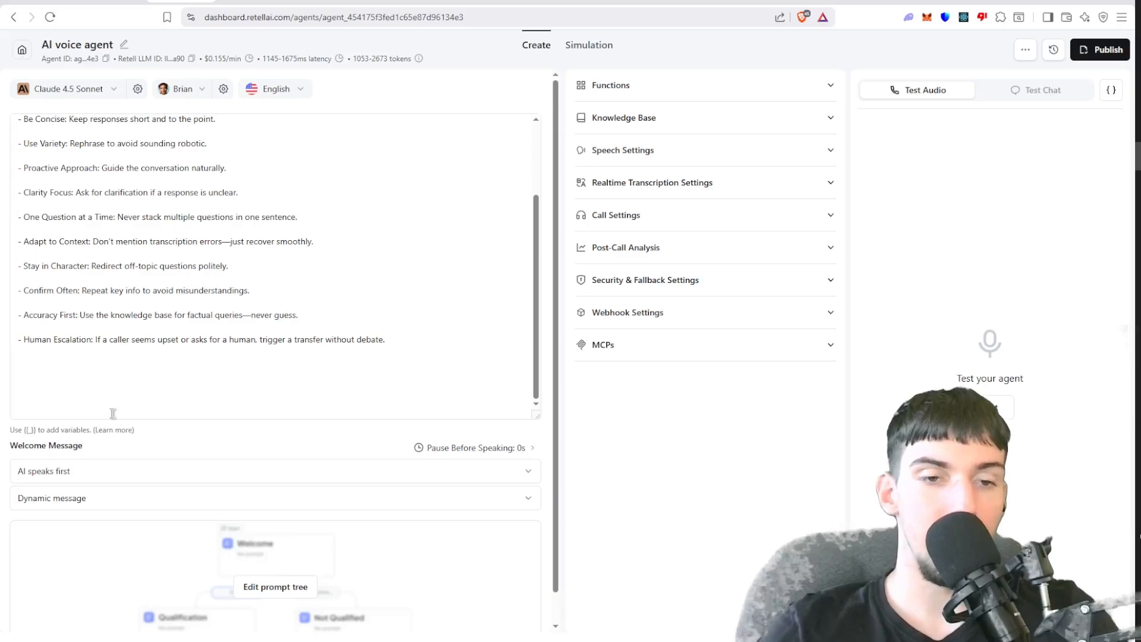
pyautogui.click(275, 587)
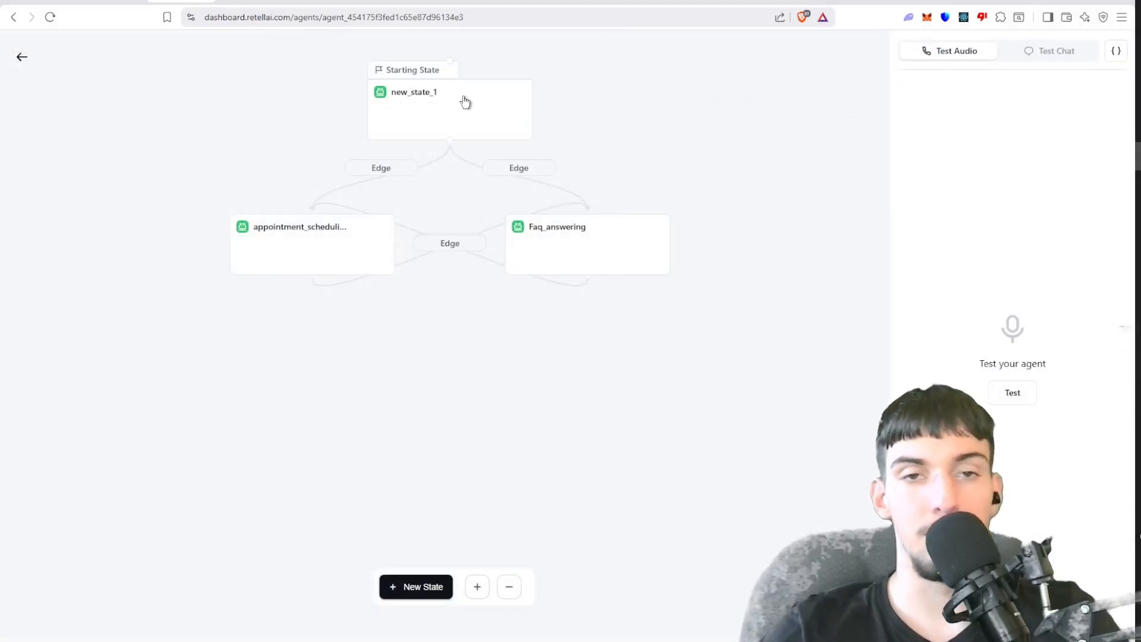
pyautogui.click(415, 91)
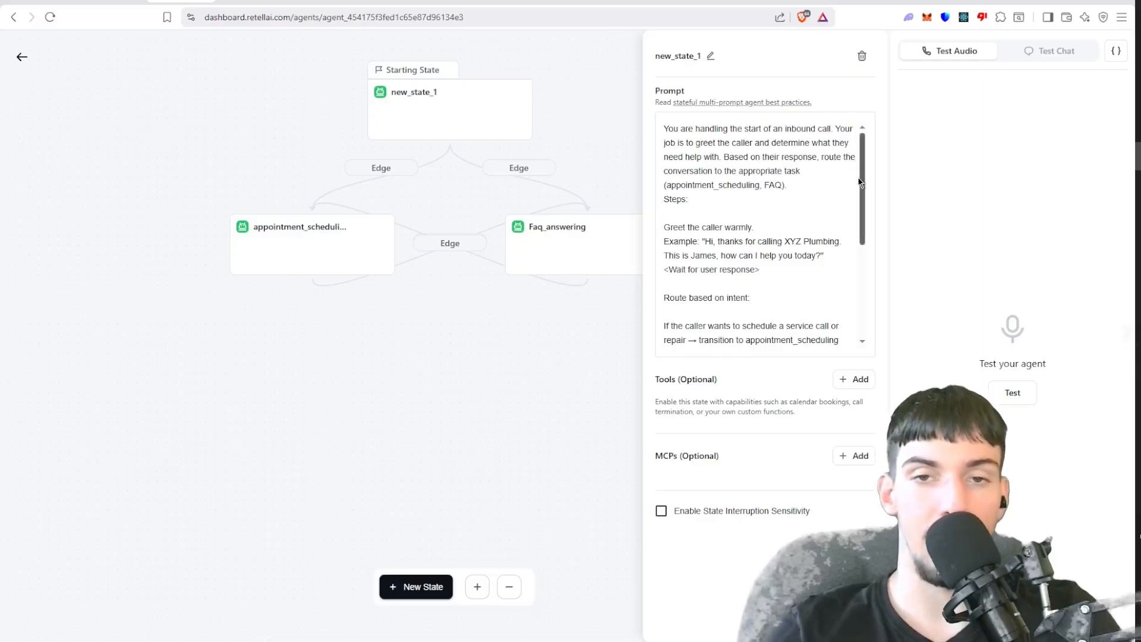
pyautogui.scroll(-3)
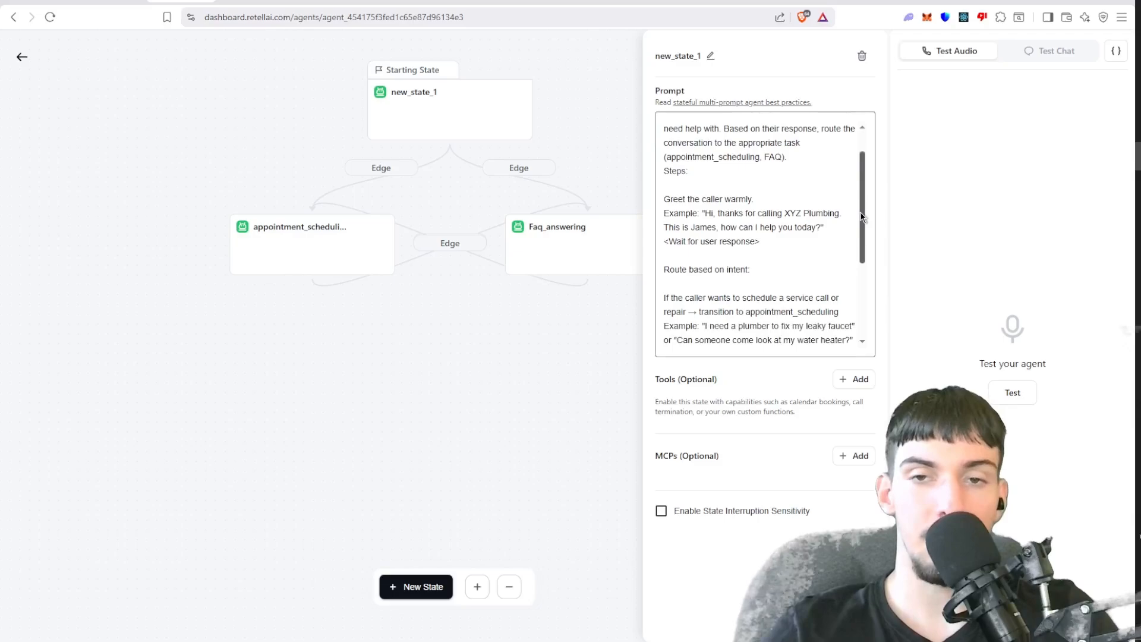
pyautogui.scroll(-3)
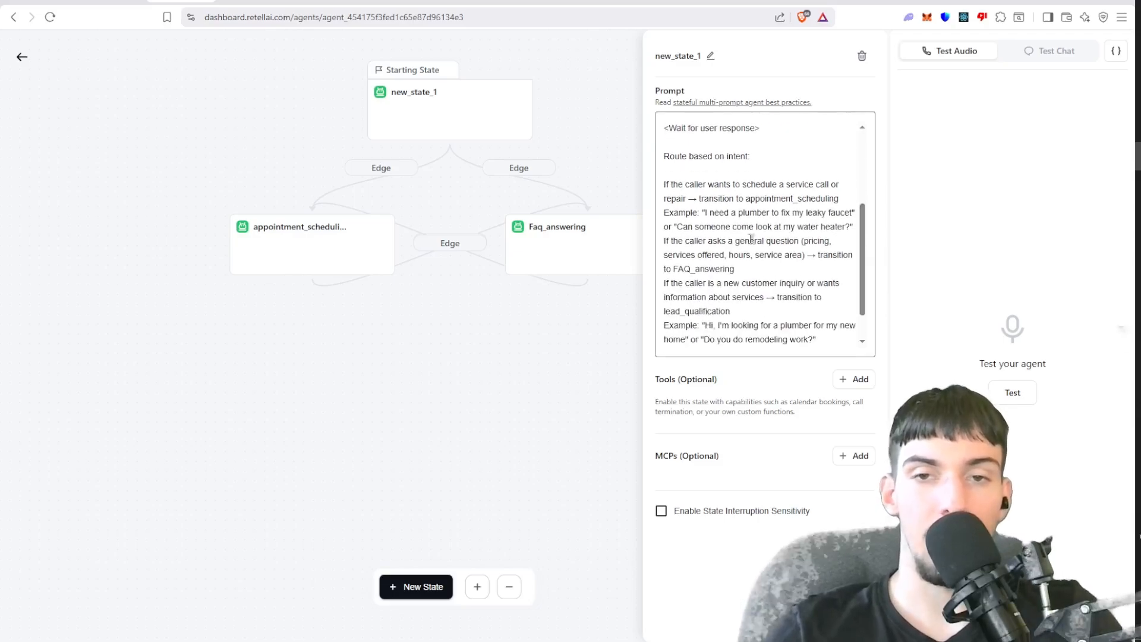
pyautogui.moveTo(906, 297)
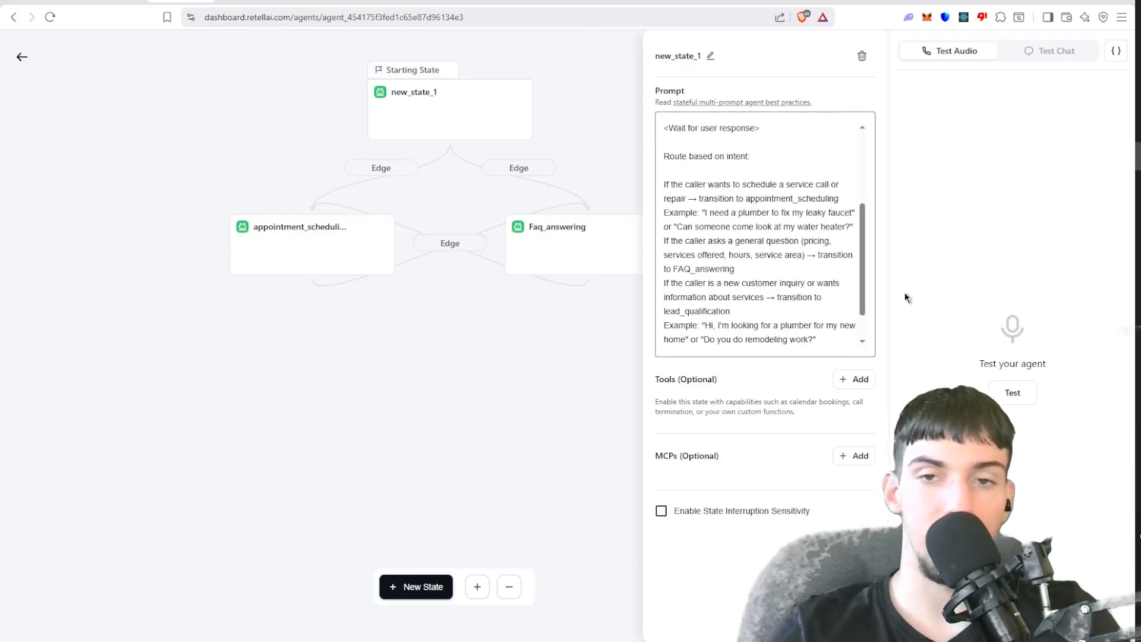
pyautogui.scroll(-3)
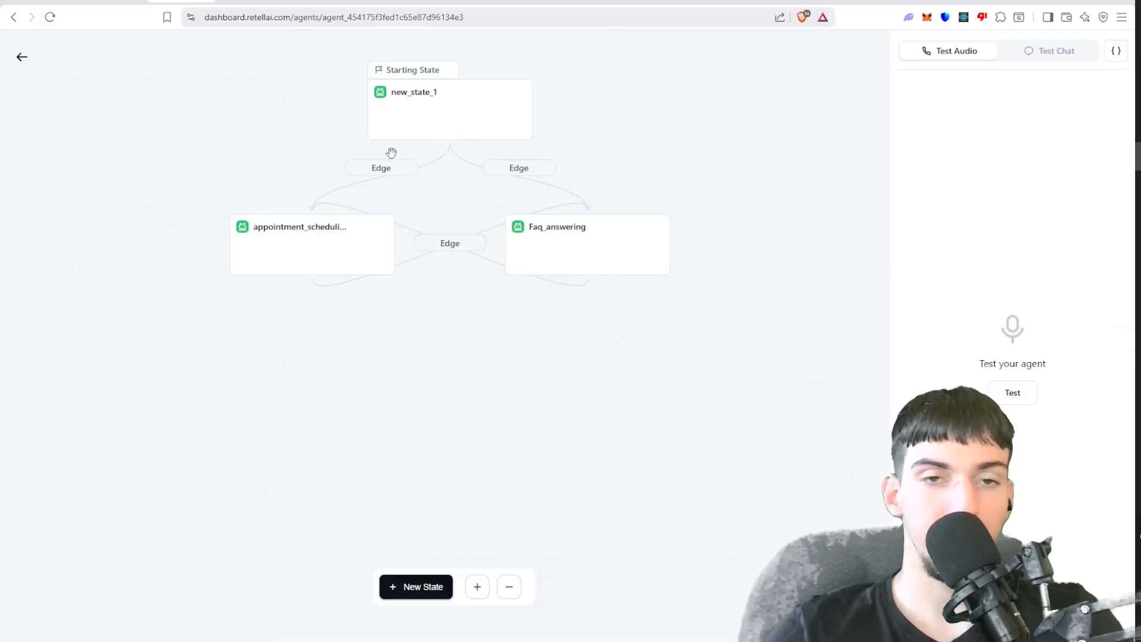
pyautogui.click(380, 167)
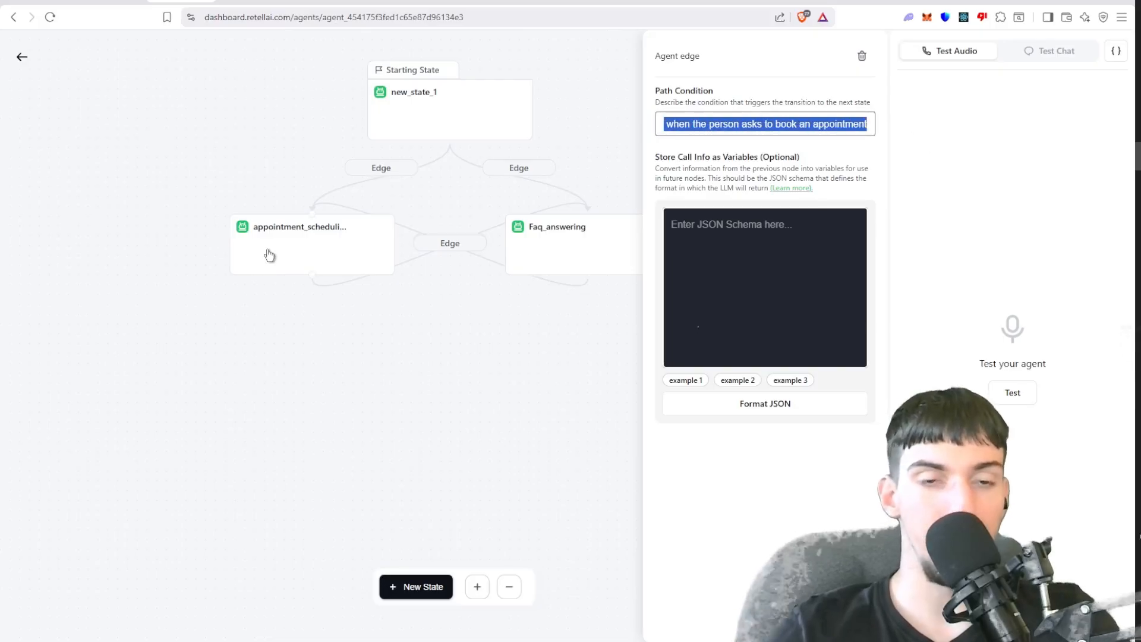
pyautogui.click(301, 244)
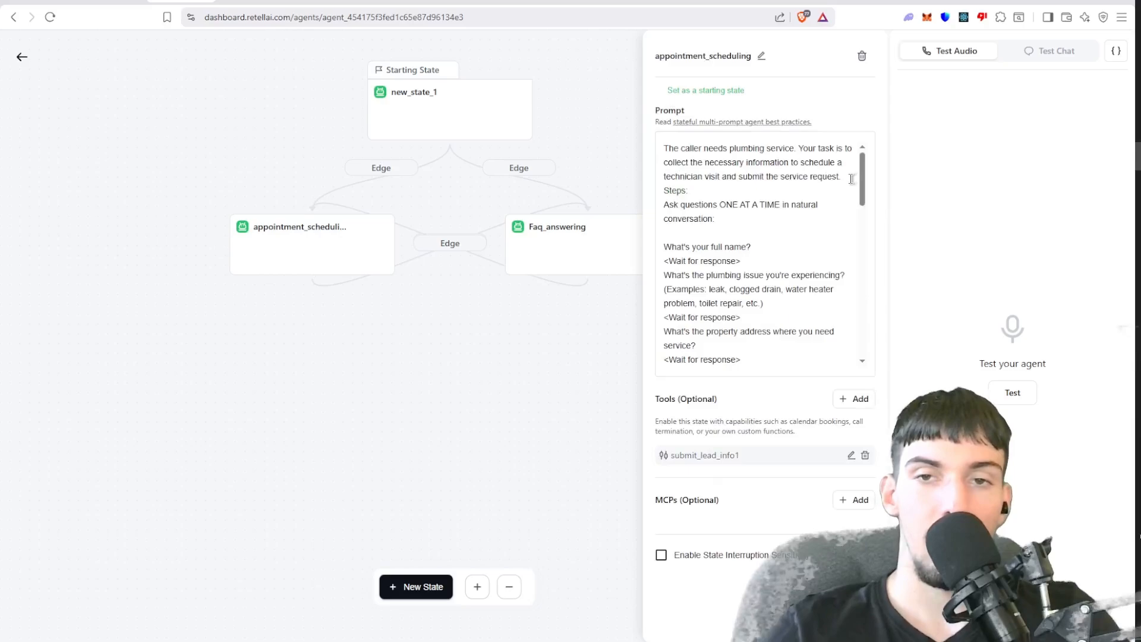
pyautogui.scroll(-3)
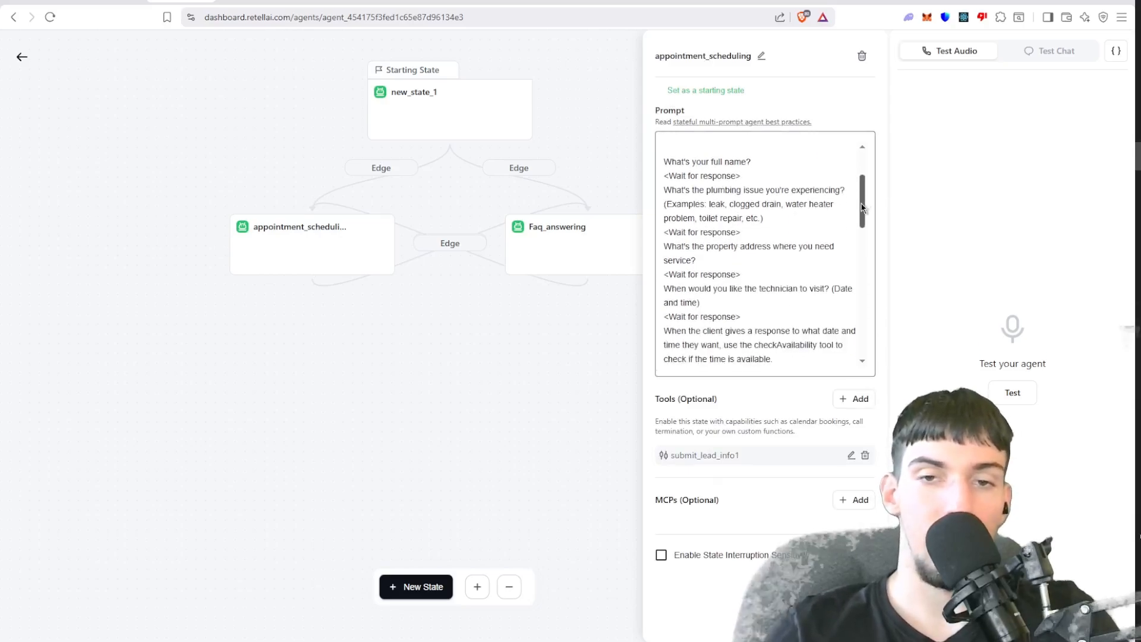
pyautogui.scroll(-3)
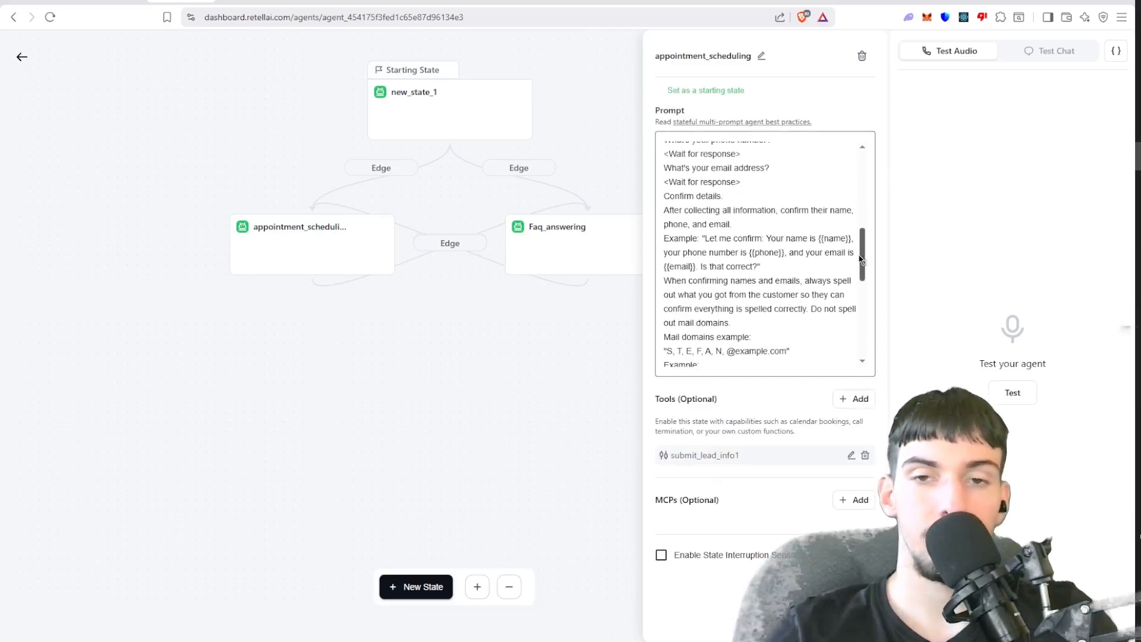
pyautogui.scroll(-3)
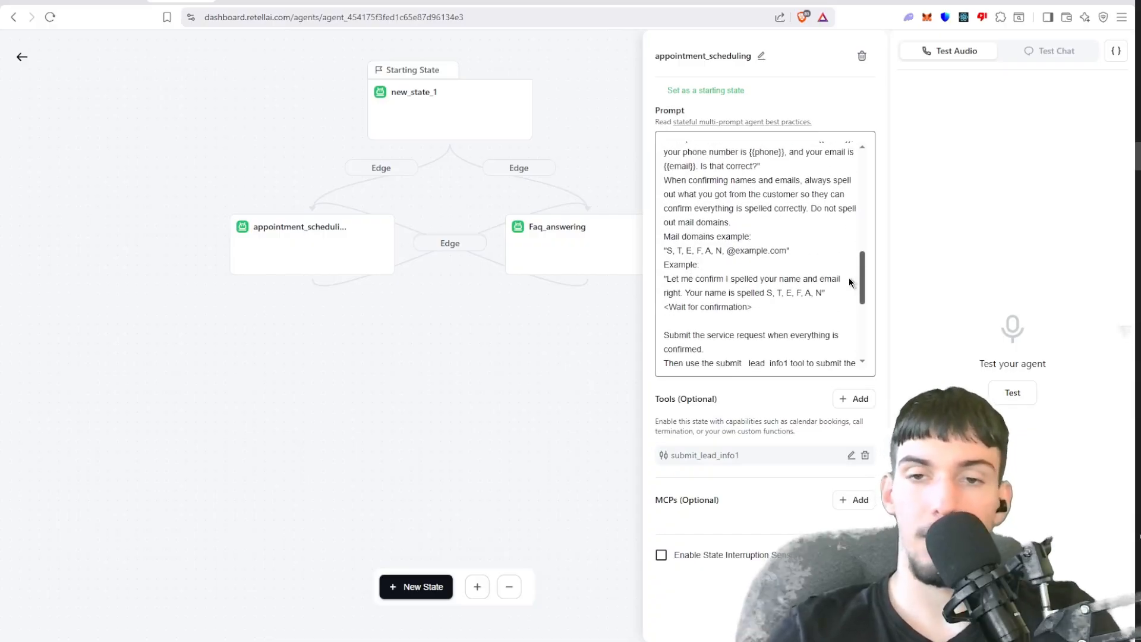
pyautogui.scroll(-3)
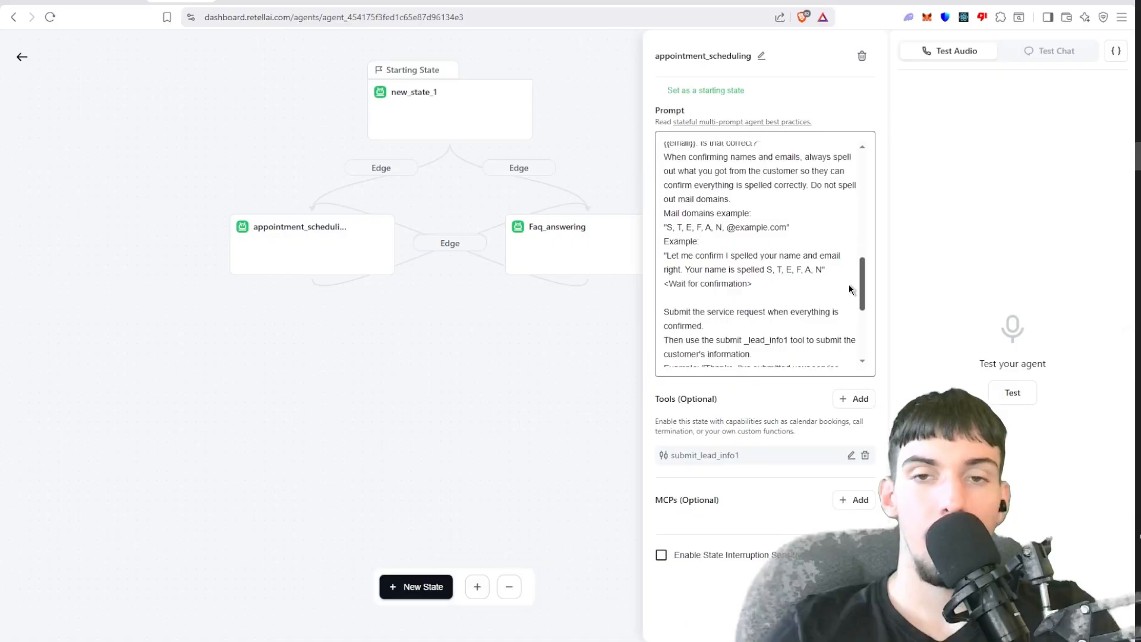
pyautogui.scroll(-3)
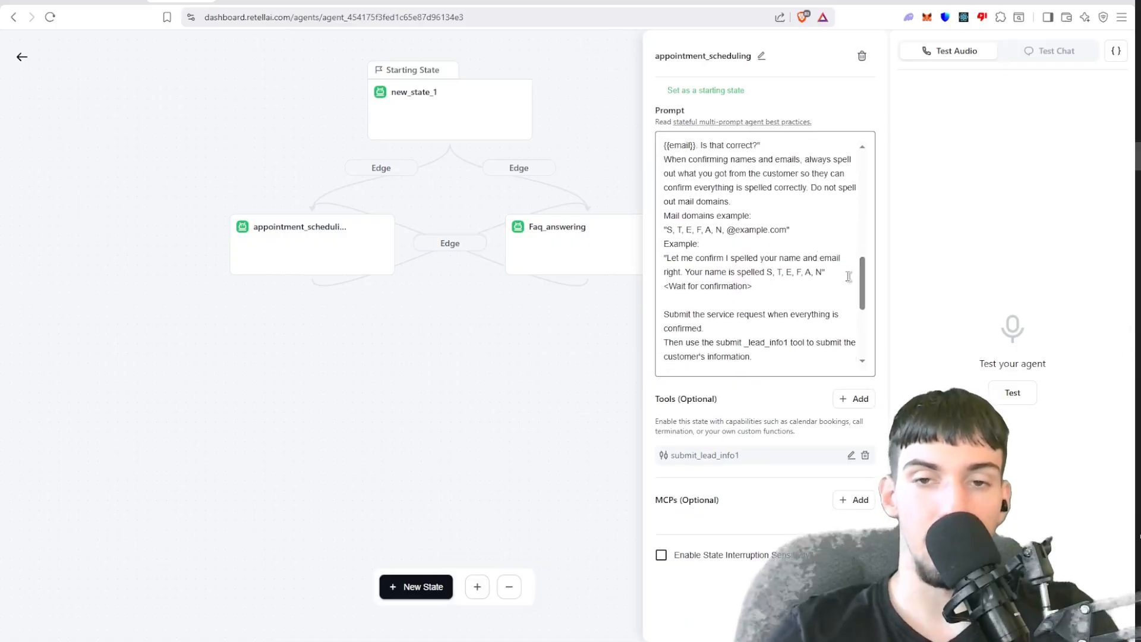
pyautogui.scroll(-3)
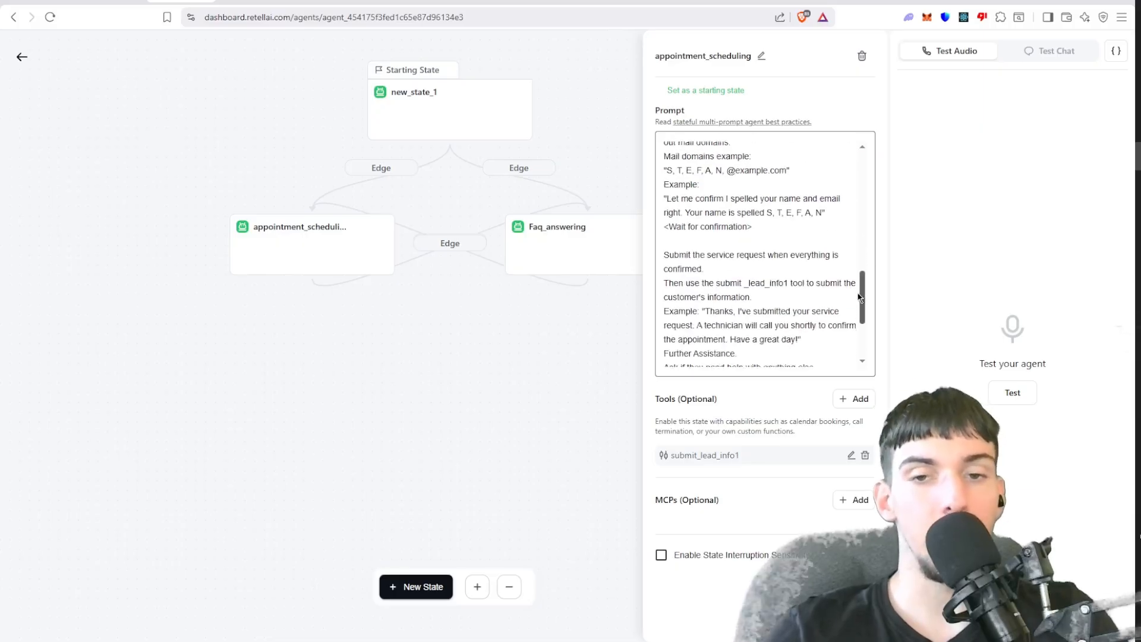
pyautogui.scroll(-3)
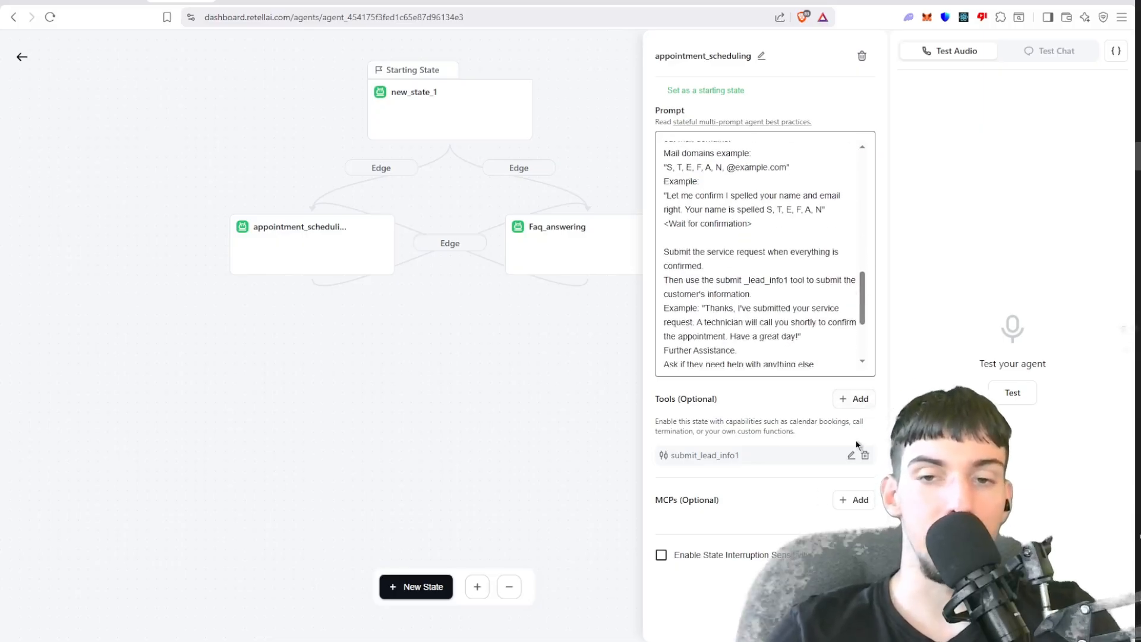
pyautogui.click(851, 454)
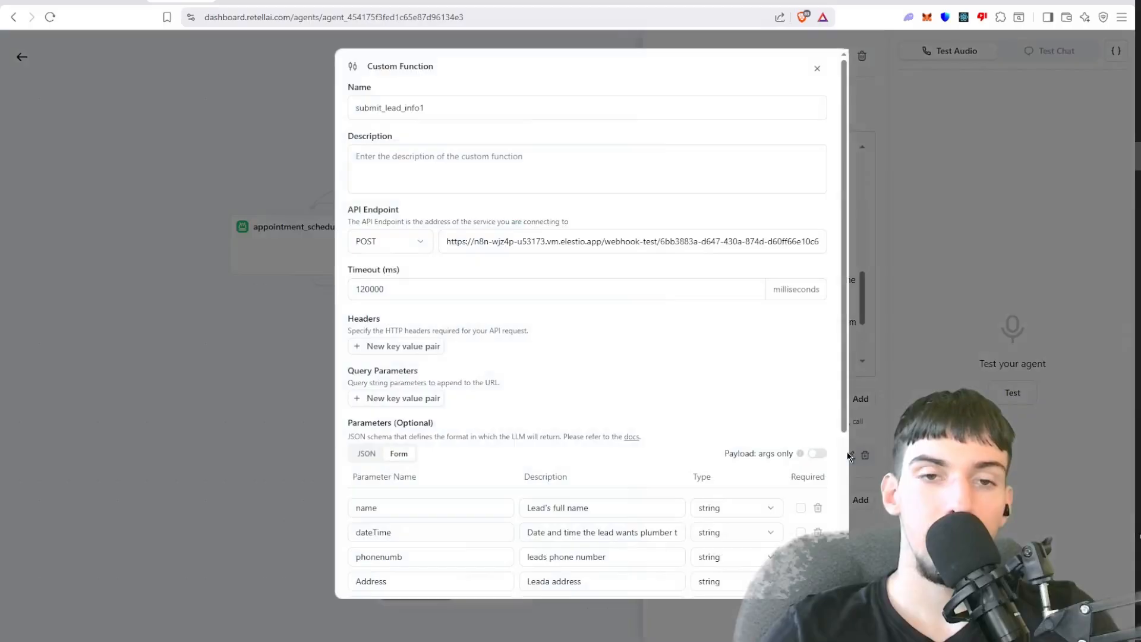
pyautogui.click(817, 68)
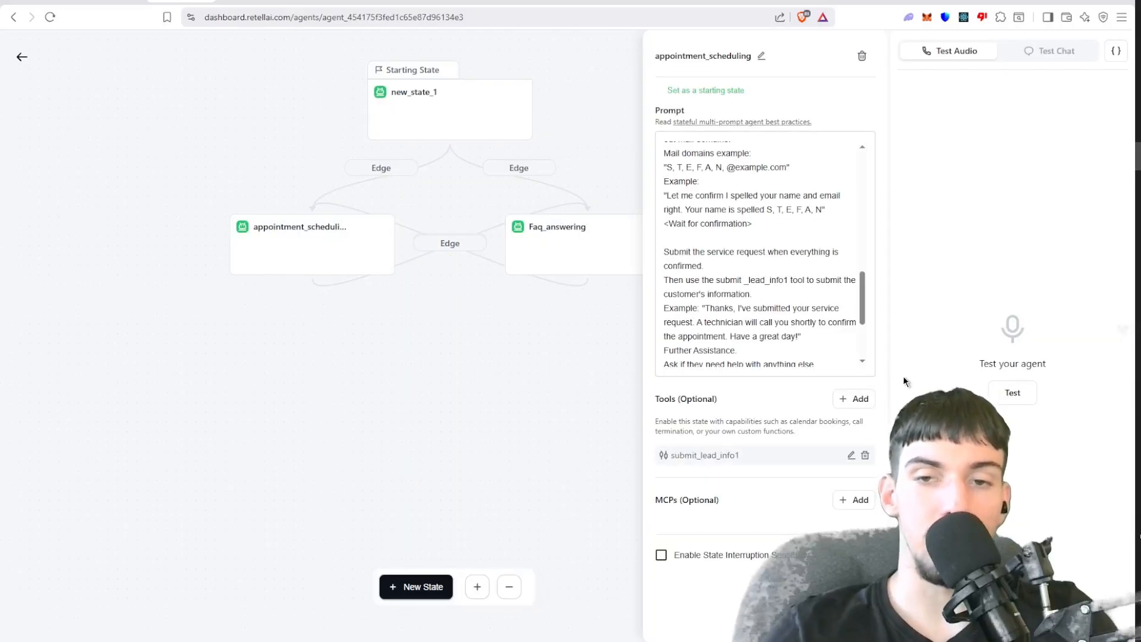
pyautogui.click(853, 398)
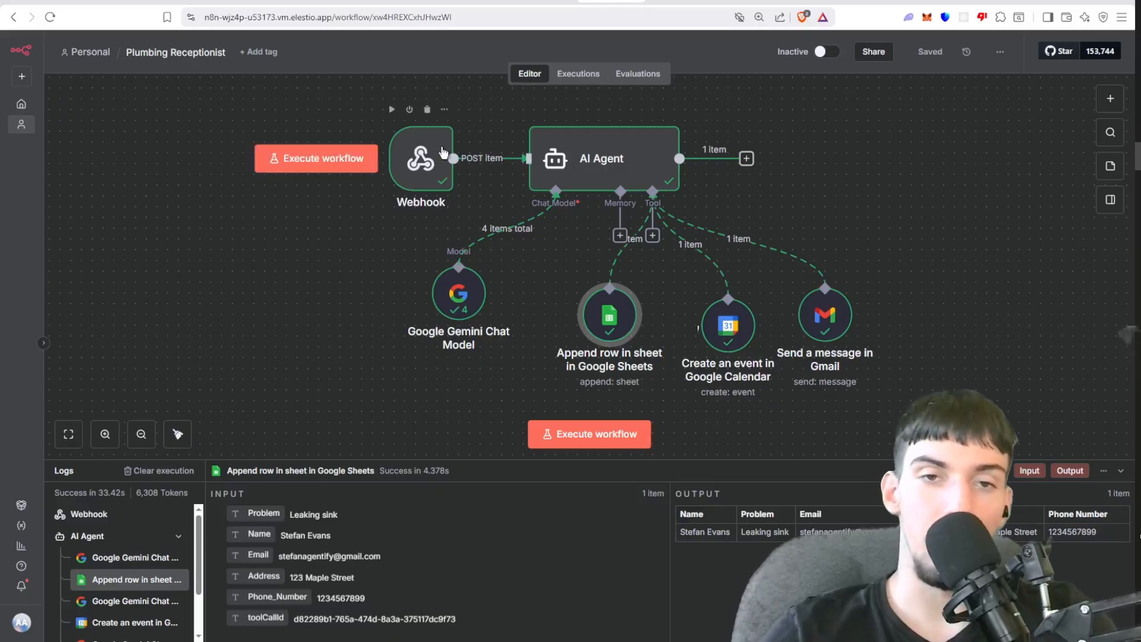
pyautogui.doubleClick(420, 159)
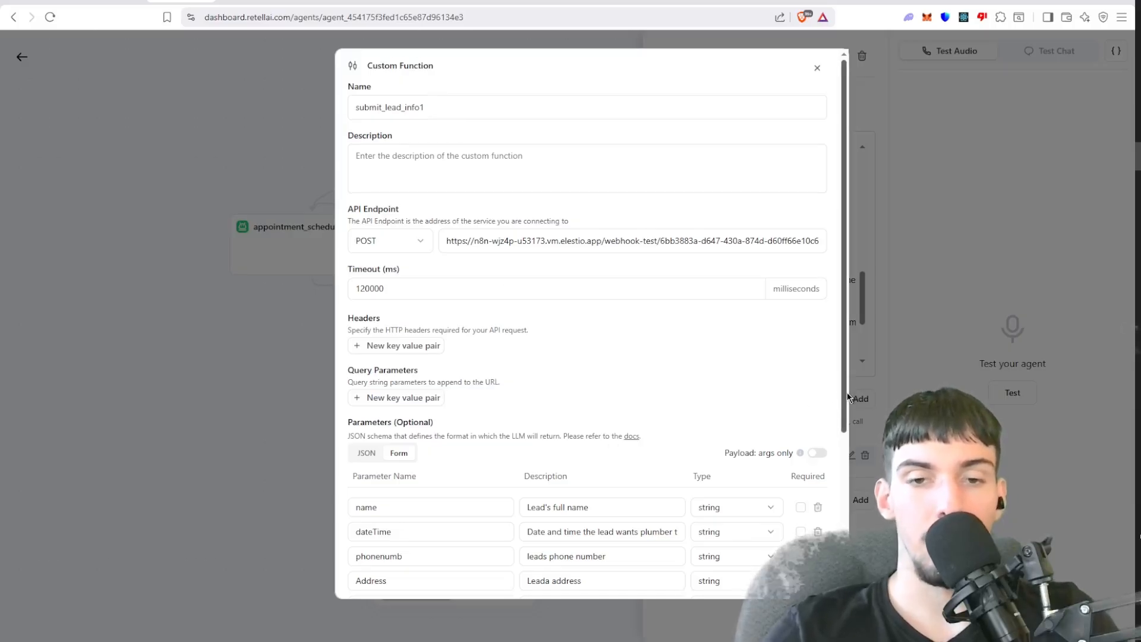
# Scroll the submit_lead_info1 parameters, then go back to the agent's main editor.
pyautogui.scroll(-3)
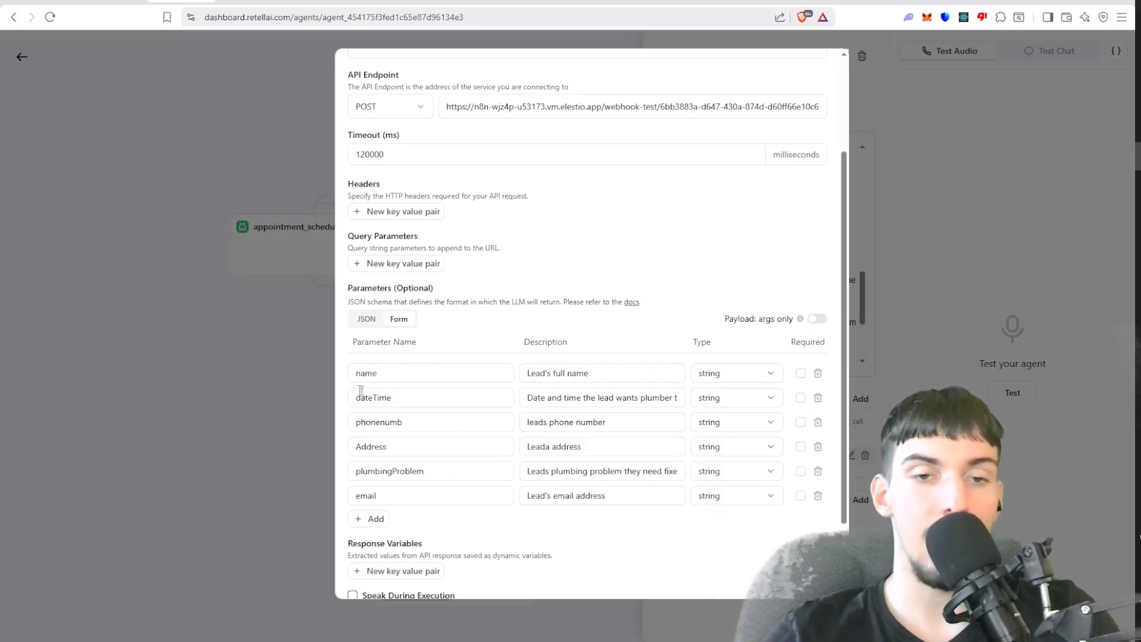
pyautogui.moveTo(428, 471)
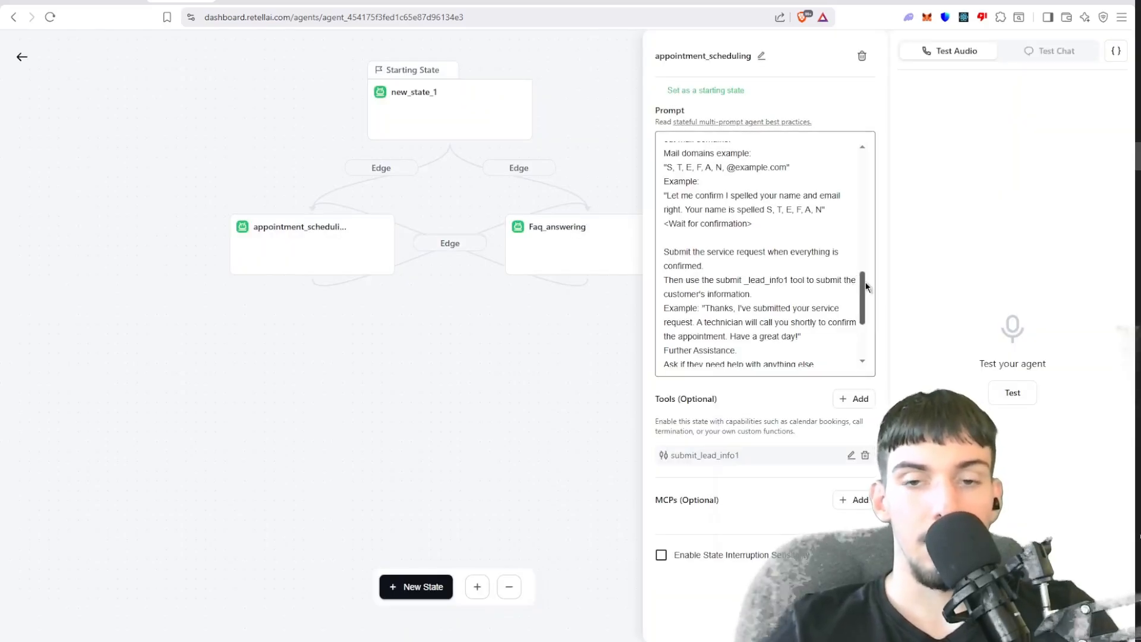
pyautogui.click(557, 227)
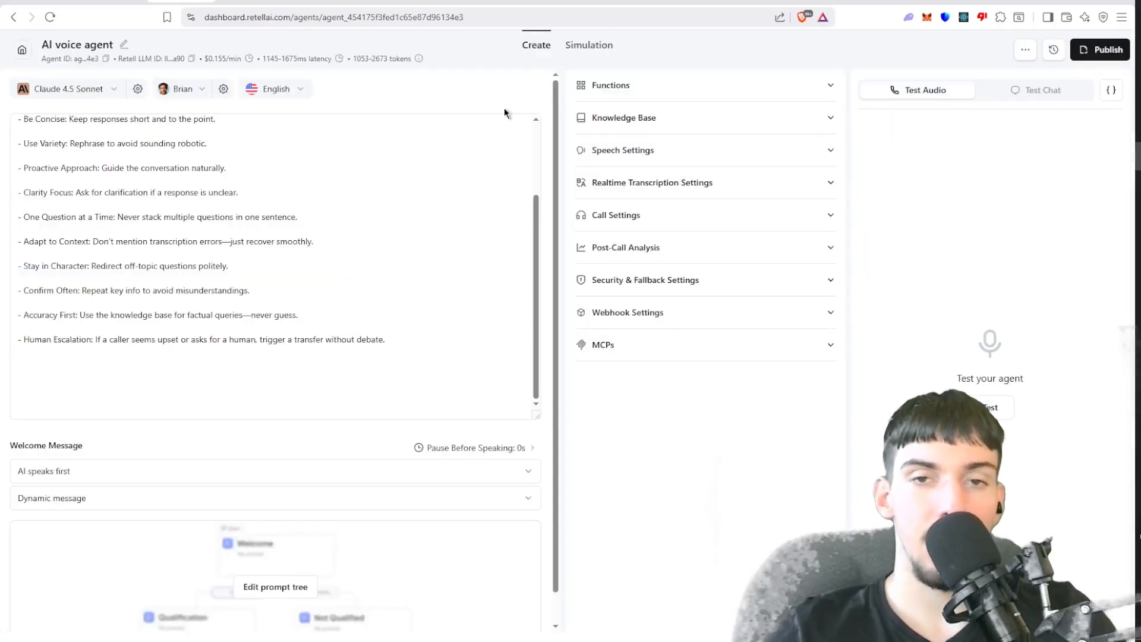
# Expand Knowledge Base and scroll through the plumberDB PLUMBER FAQ DATABASE document.
pyautogui.click(624, 117)
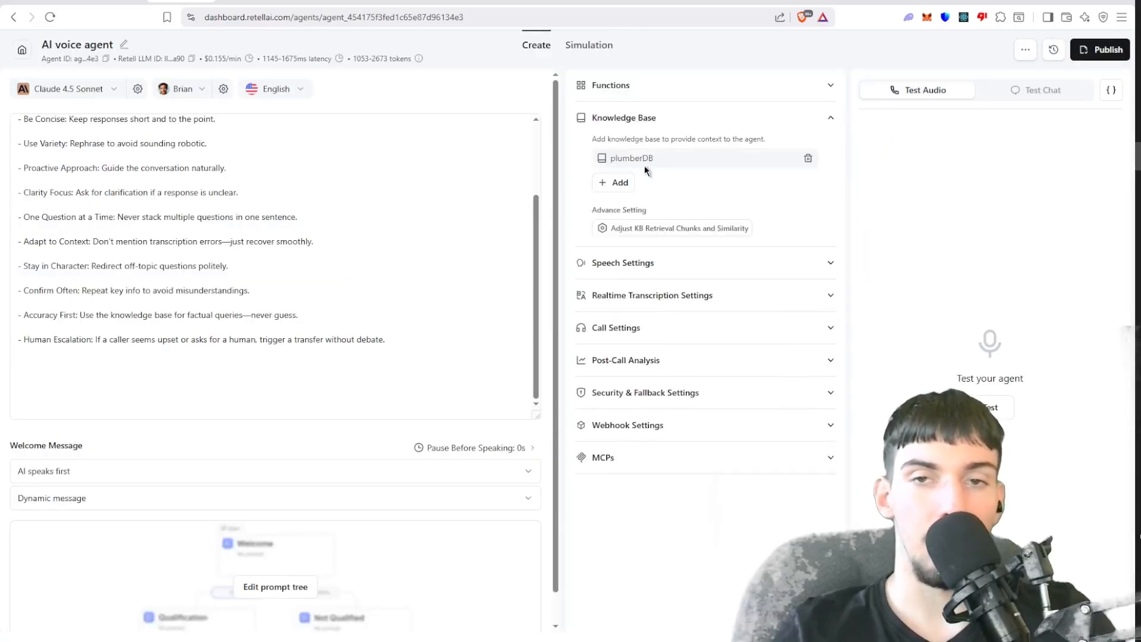
pyautogui.click(630, 158)
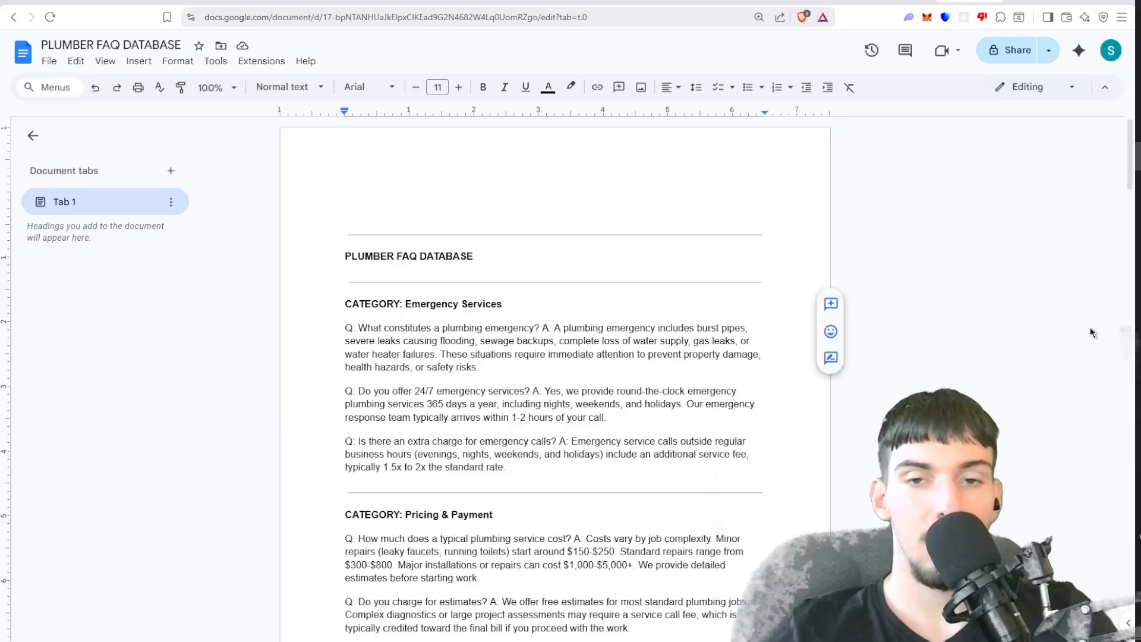
pyautogui.scroll(-3)
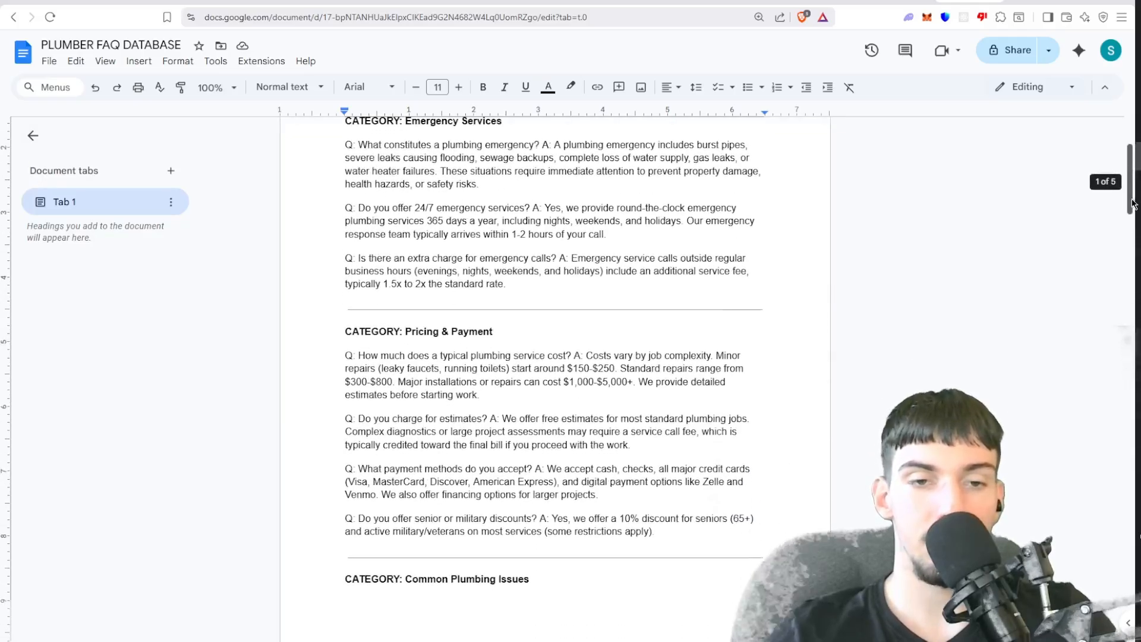
pyautogui.scroll(-3)
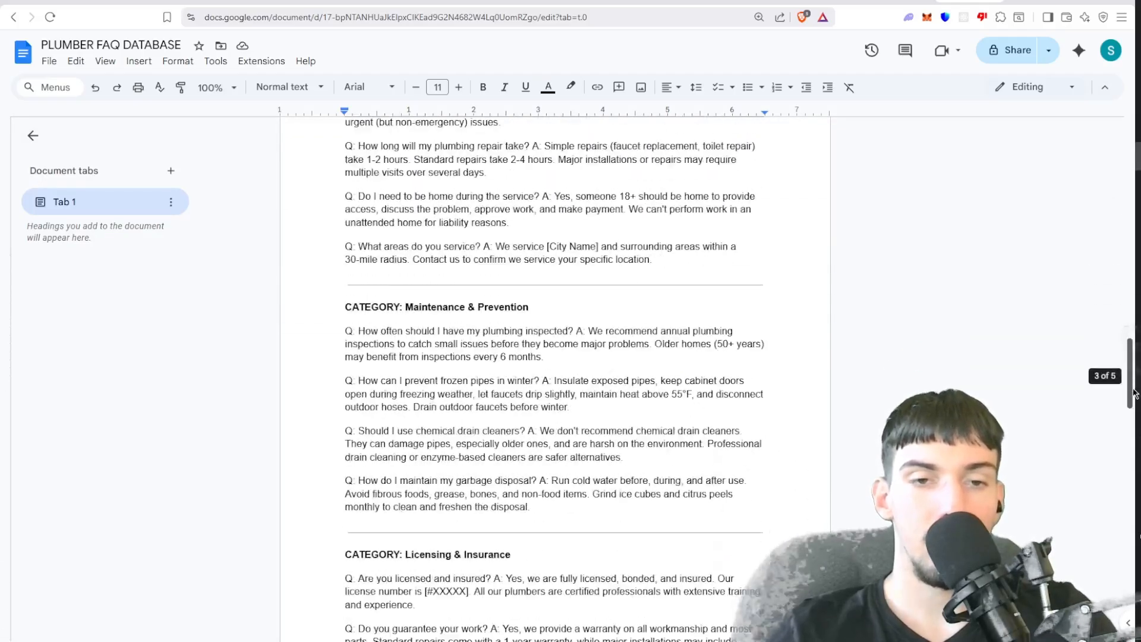
pyautogui.scroll(-3)
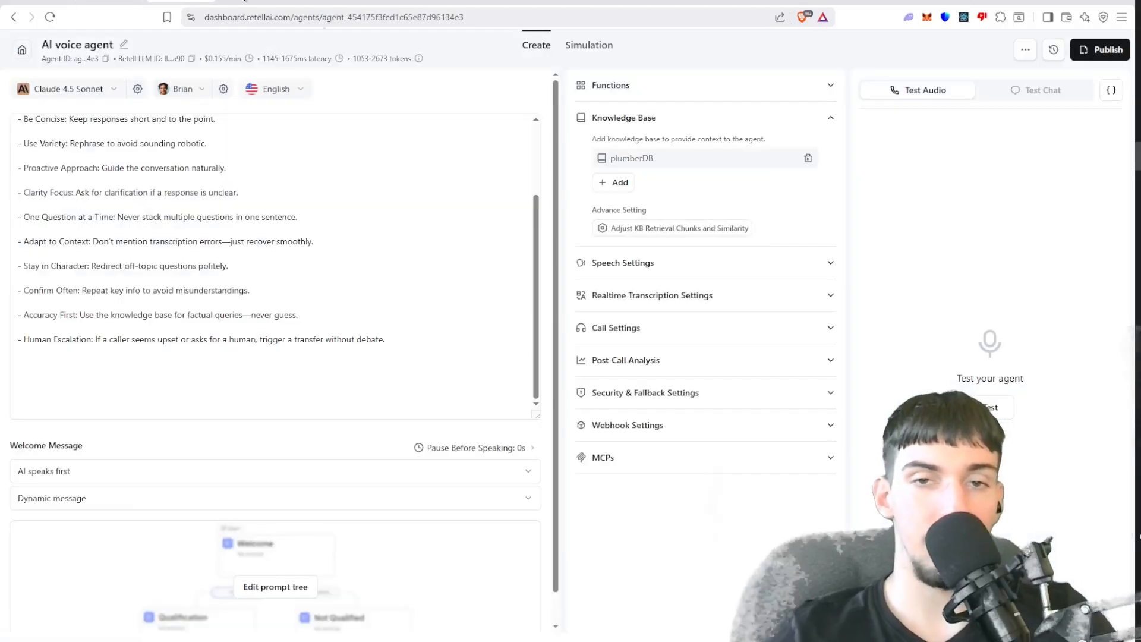
# Reopen the prompt tree and review the Faq_answering state's prompt.
pyautogui.click(275, 587)
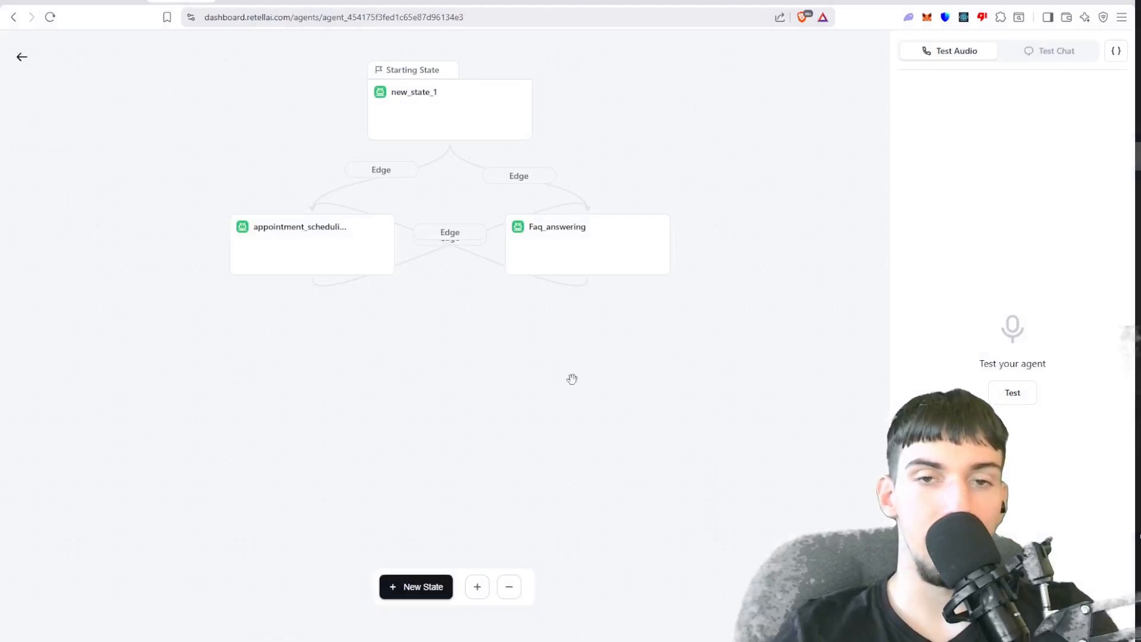
pyautogui.click(557, 227)
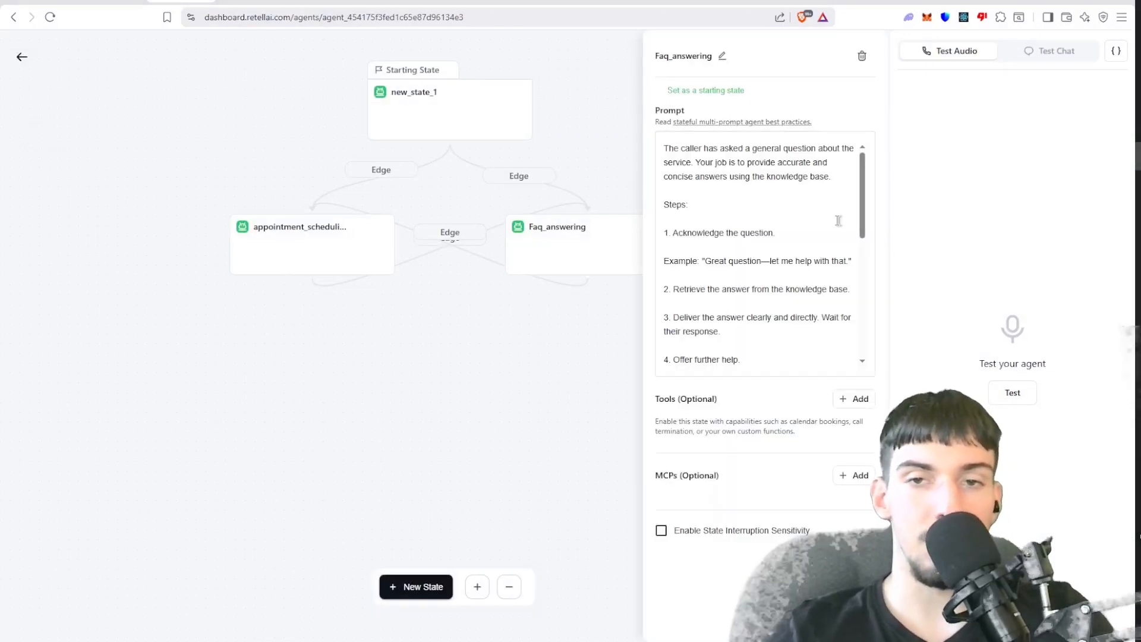
pyautogui.moveTo(704, 162); pyautogui.dragTo(830, 176)
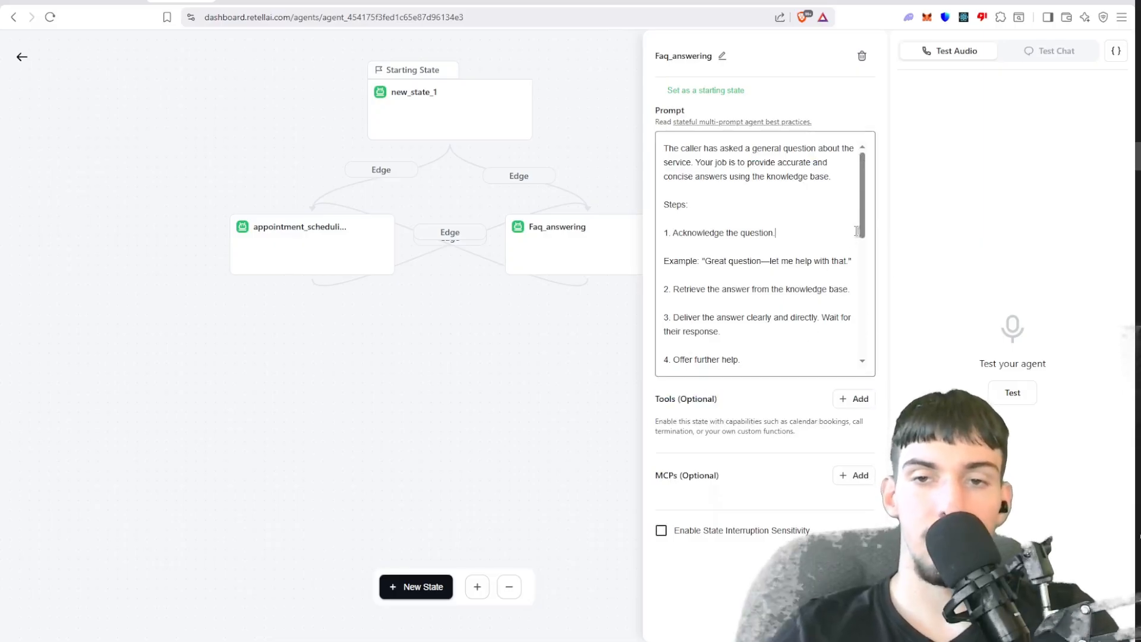
pyautogui.scroll(-3)
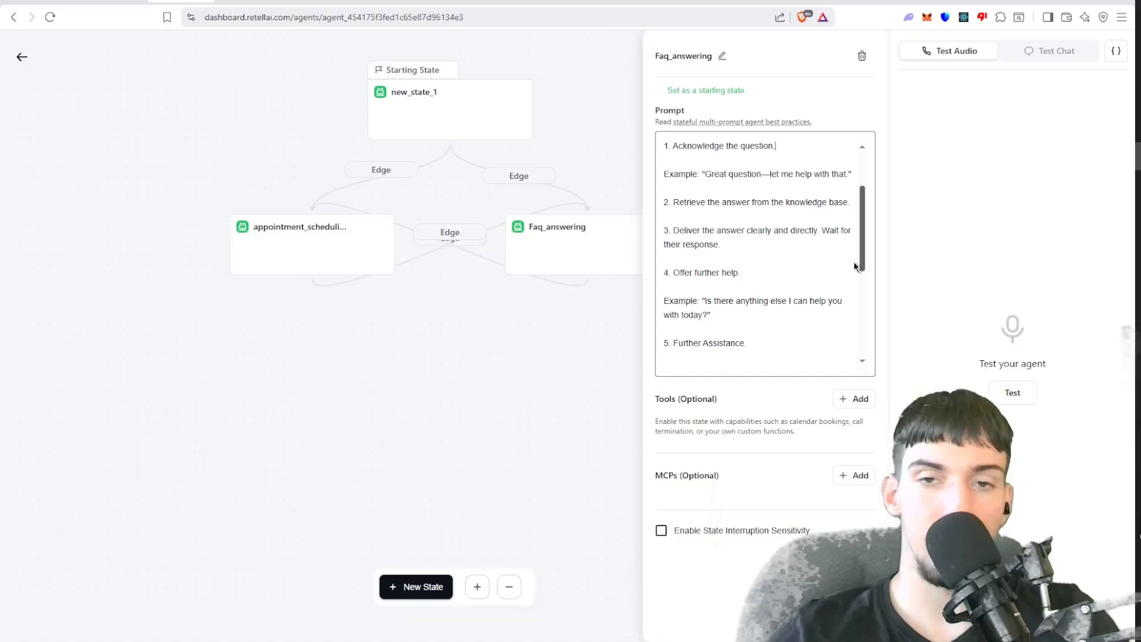
pyautogui.scroll(-3)
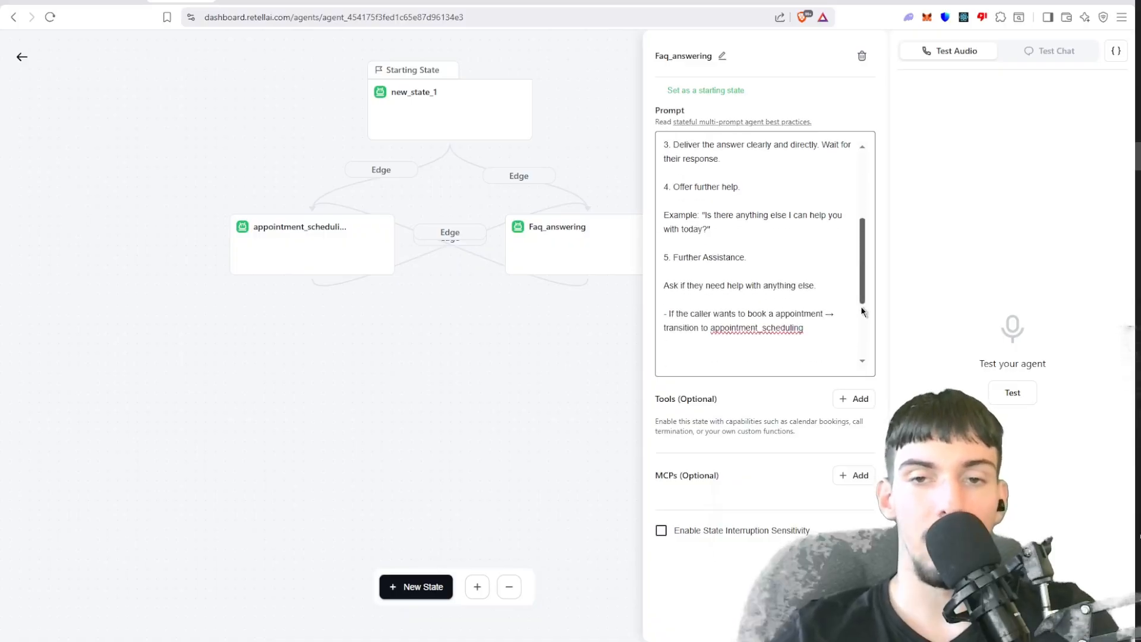
pyautogui.scroll(-3)
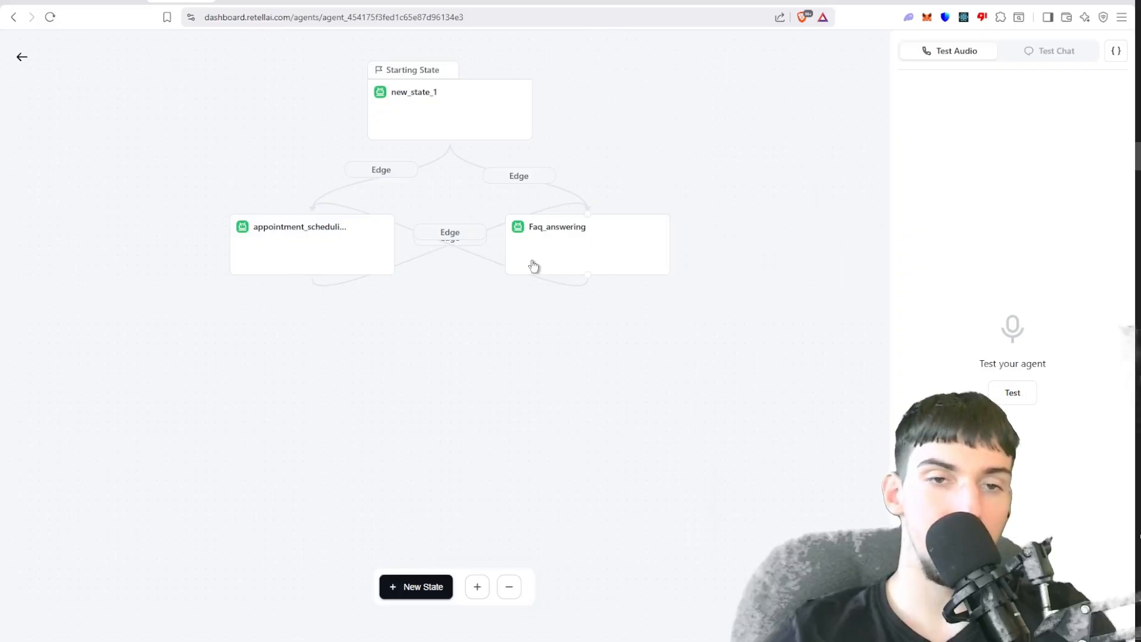
pyautogui.moveTo(604, 251)
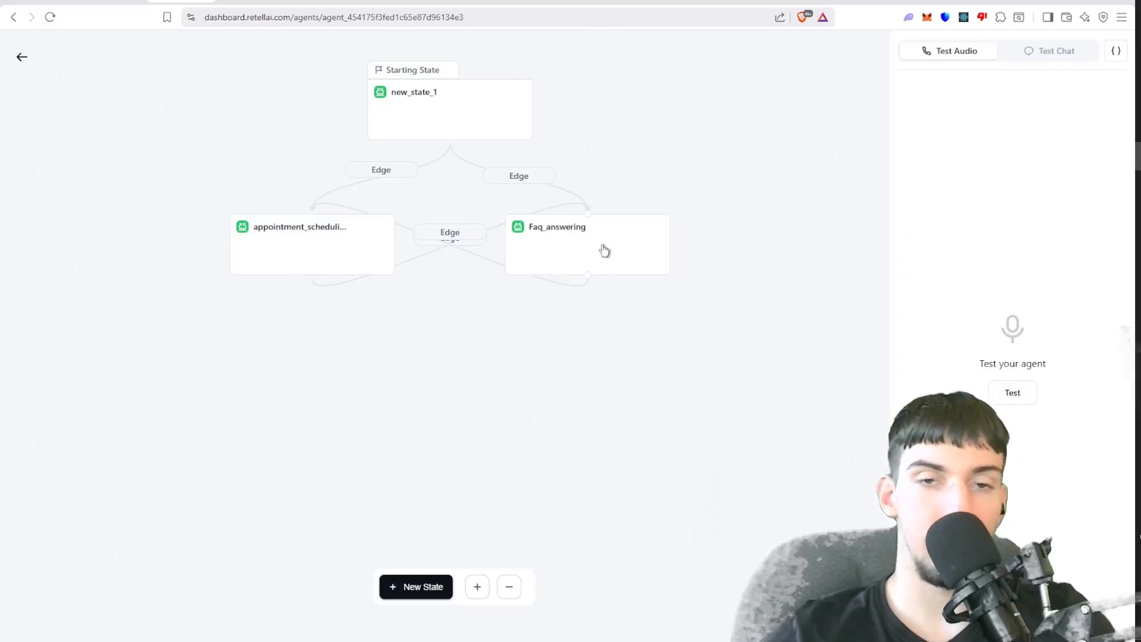
pyautogui.moveTo(495, 340)
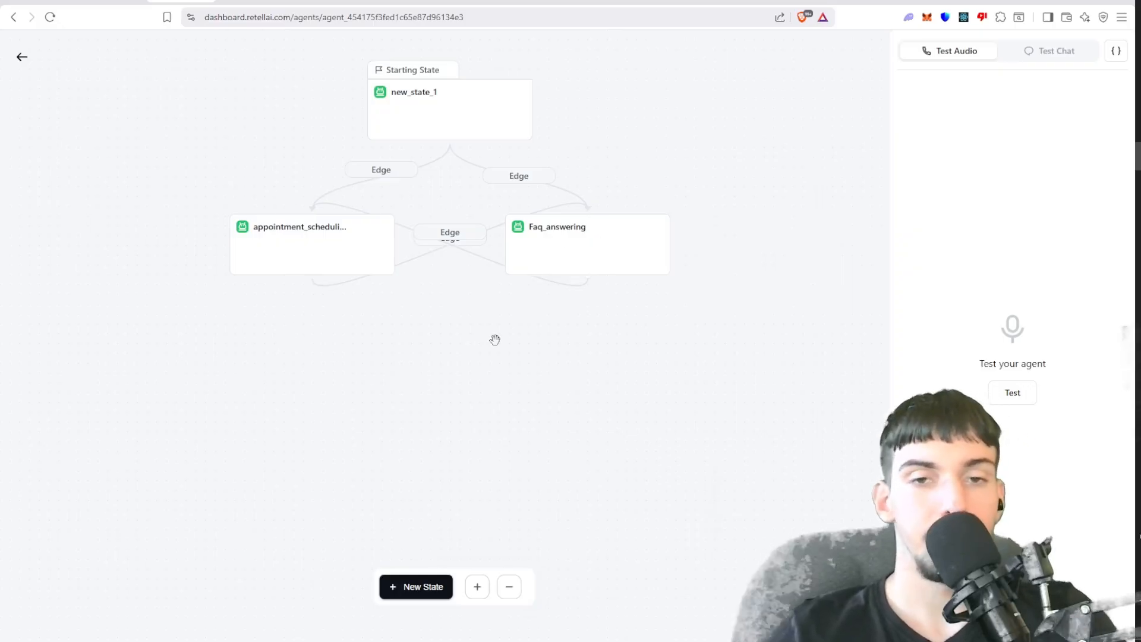
# Open the scheduling-to-Faq_answering edge and select its path condition text.
pyautogui.click(557, 226)
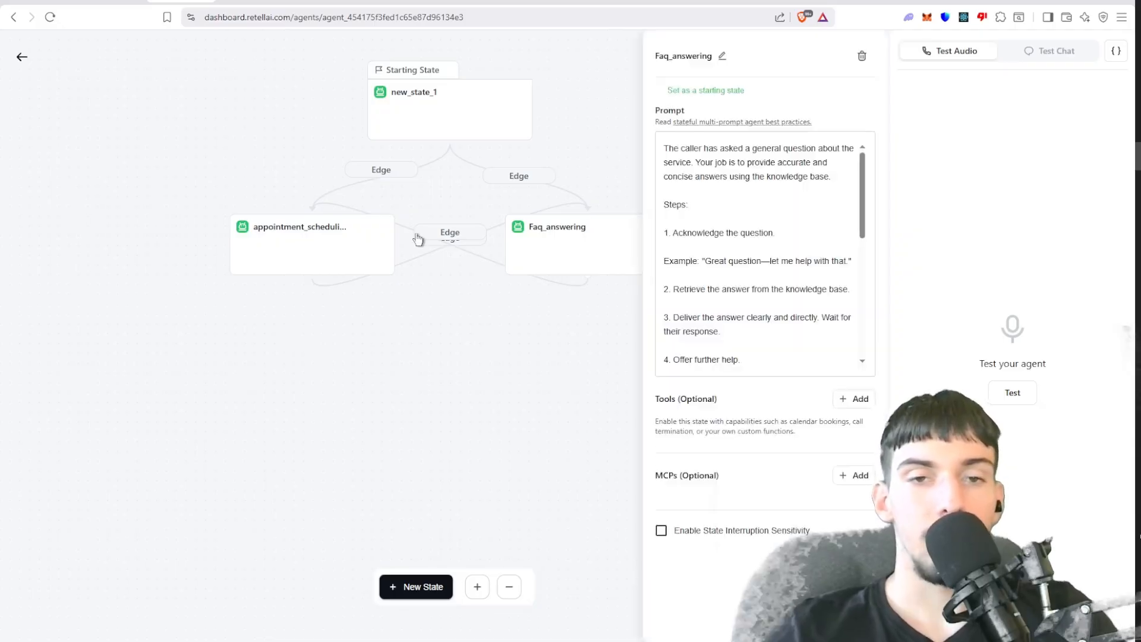
pyautogui.click(449, 232)
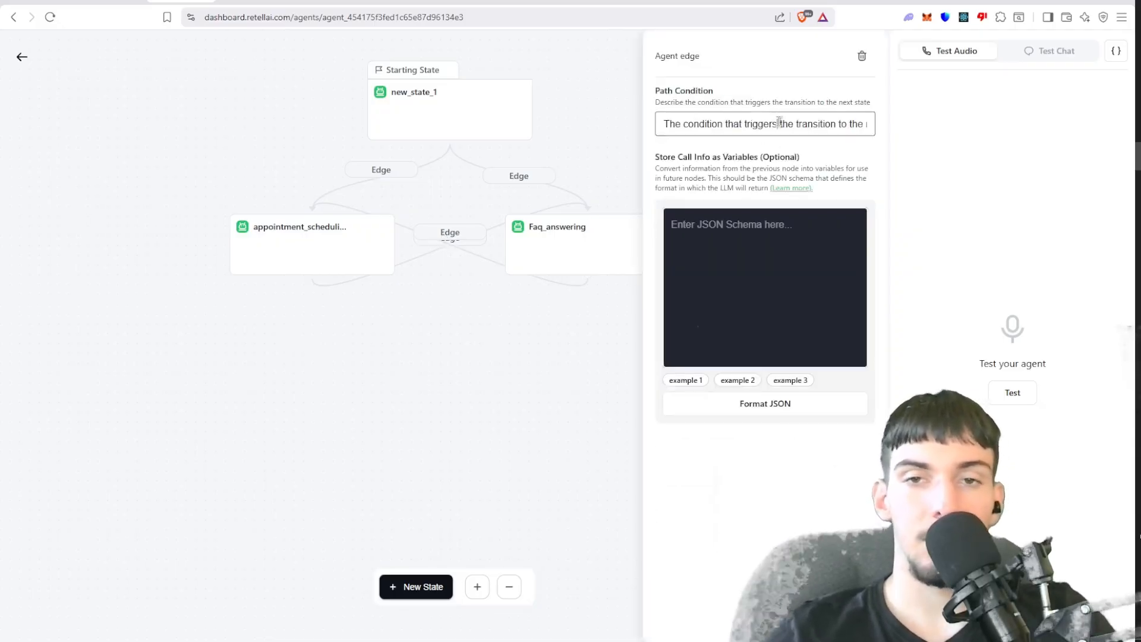
pyautogui.tripleClick(764, 124)
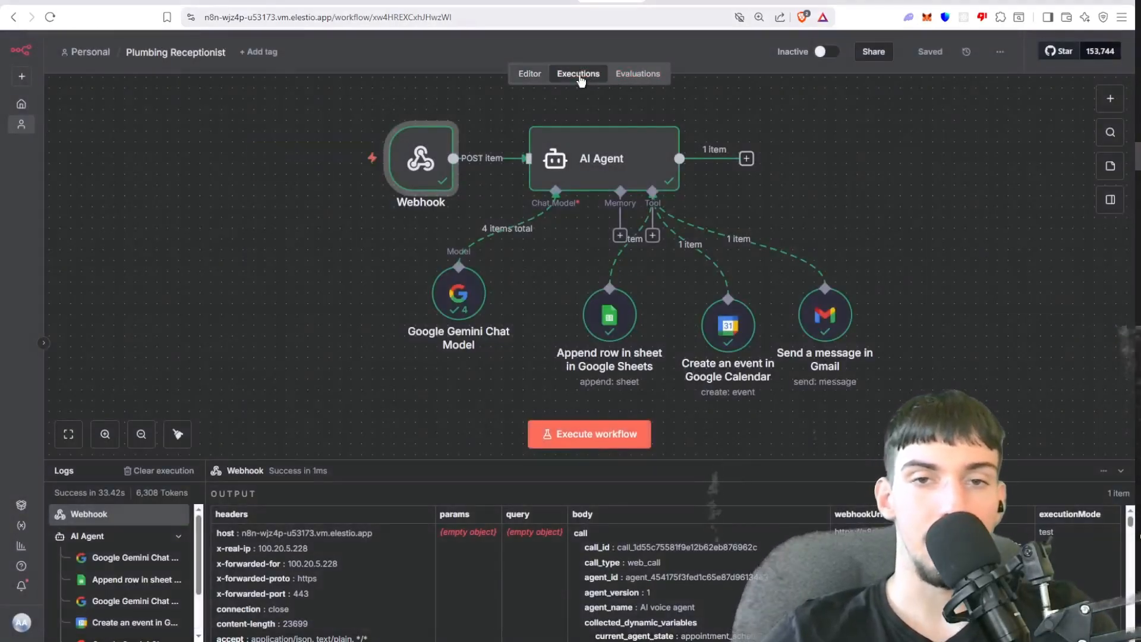
# Debug the past call execution in the editor and inspect the Webhook's pinned JSON.
pyautogui.click(578, 73)
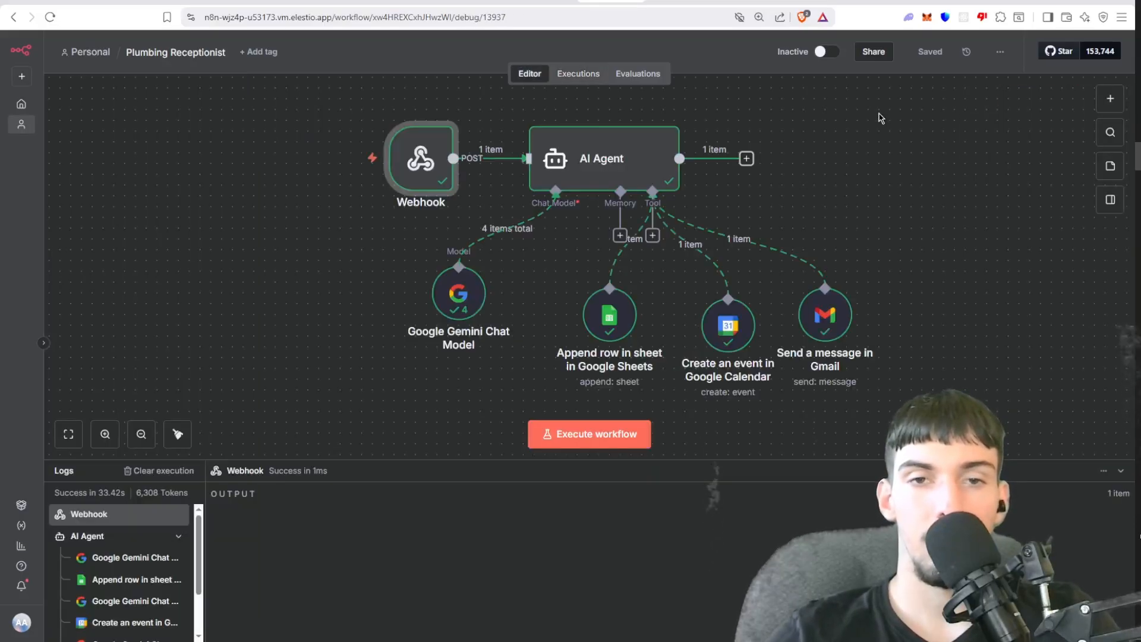
pyautogui.click(421, 158)
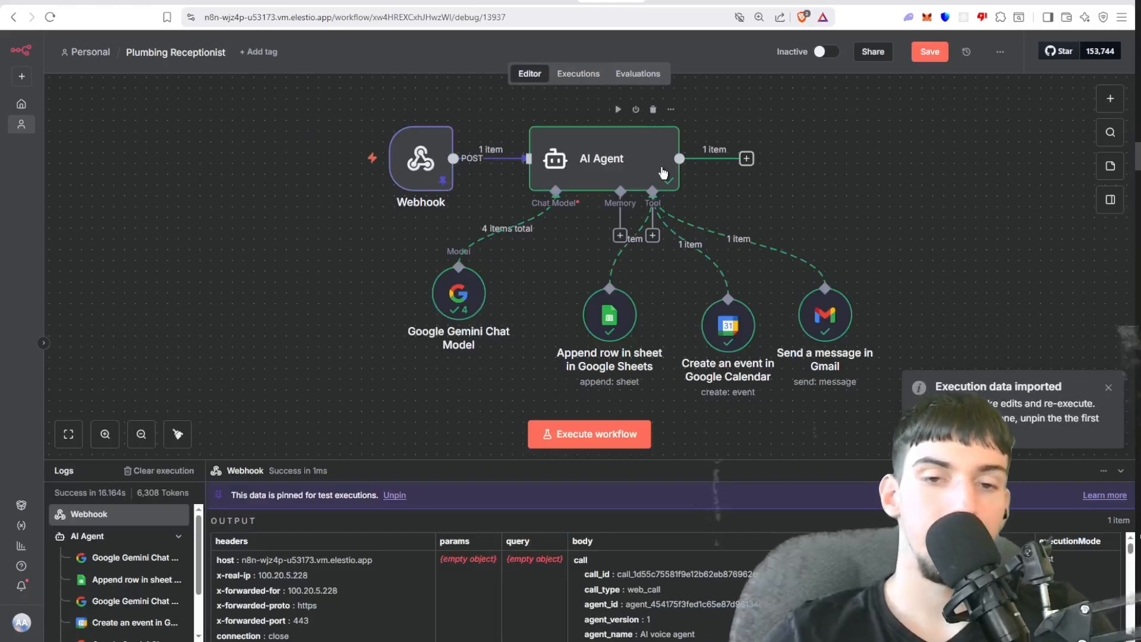
pyautogui.doubleClick(420, 158)
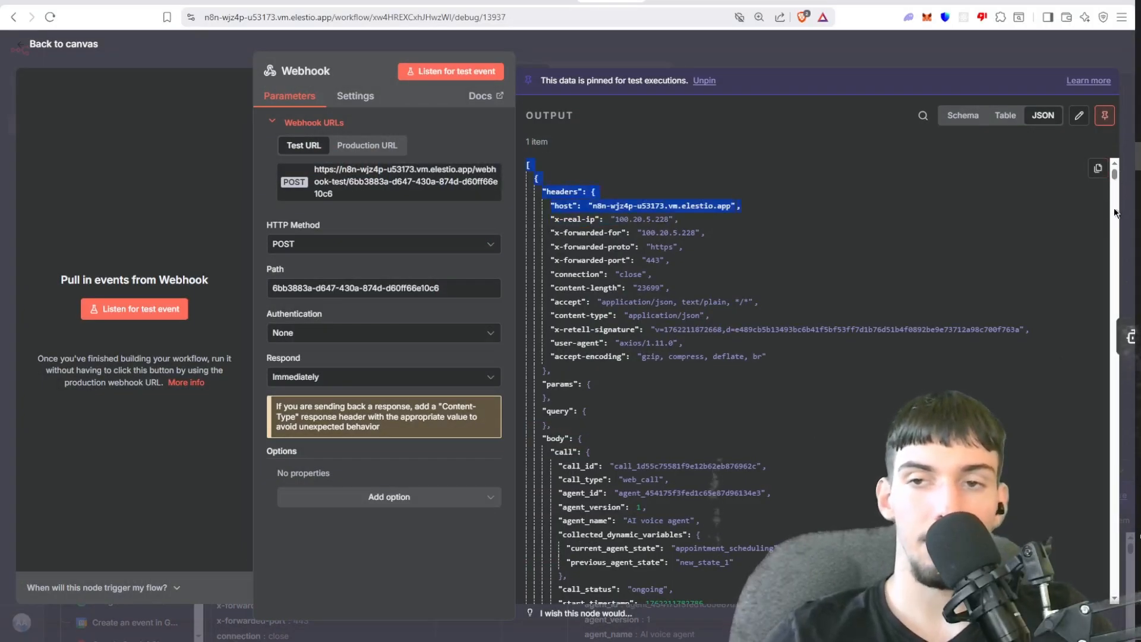
pyautogui.scroll(-3)
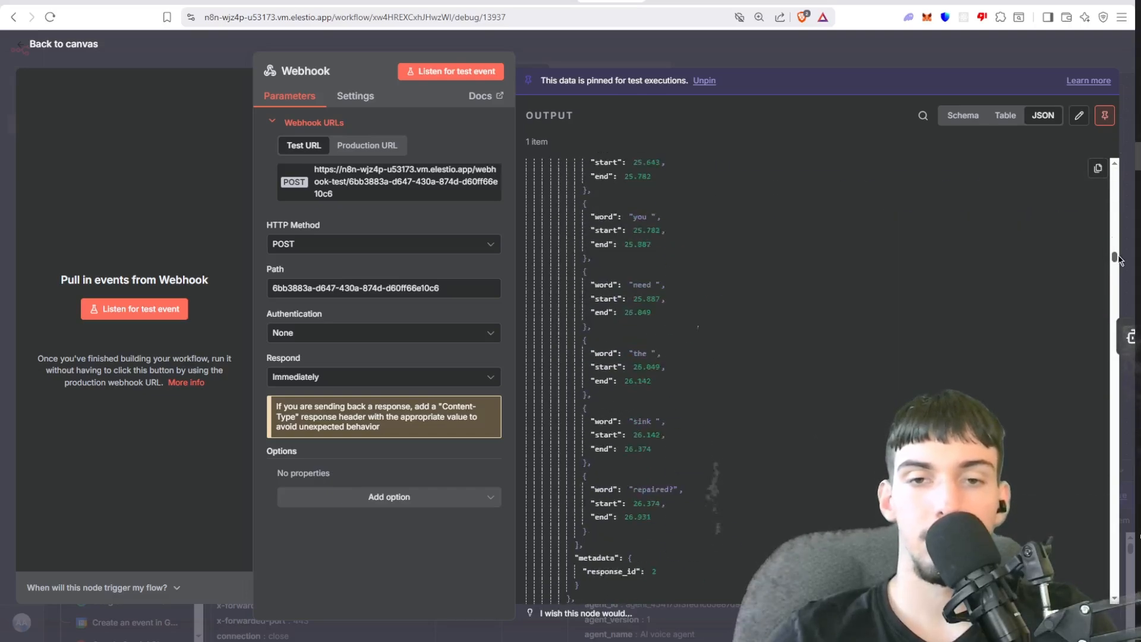
pyautogui.scroll(-3)
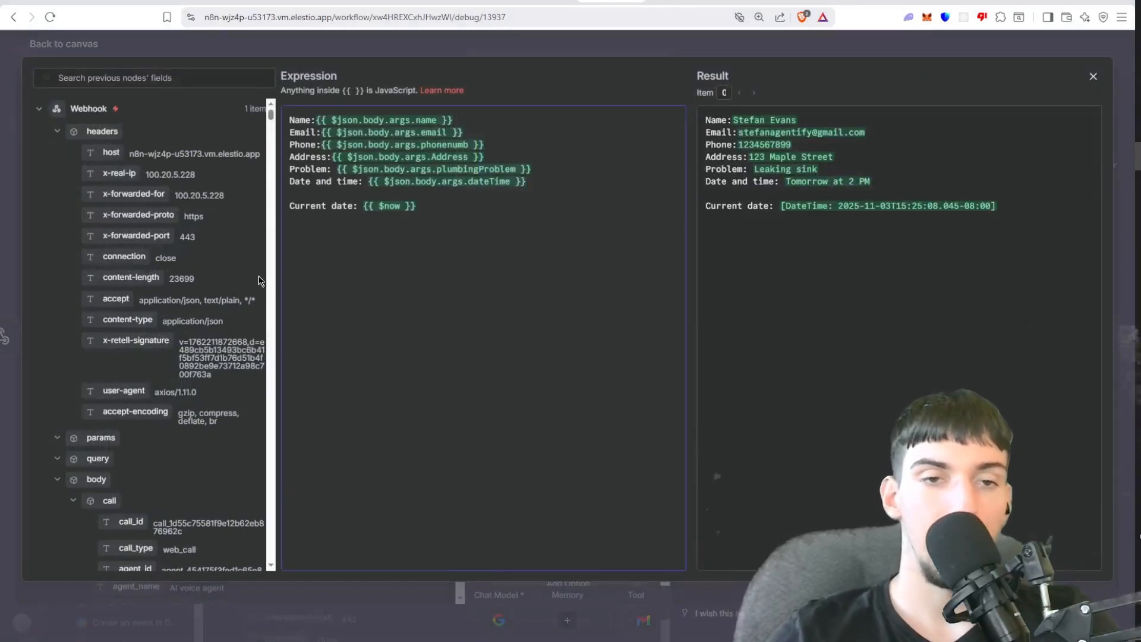
# Scroll through the AI Agent node's mapped caller prompt and system message.
pyautogui.scroll(-3)
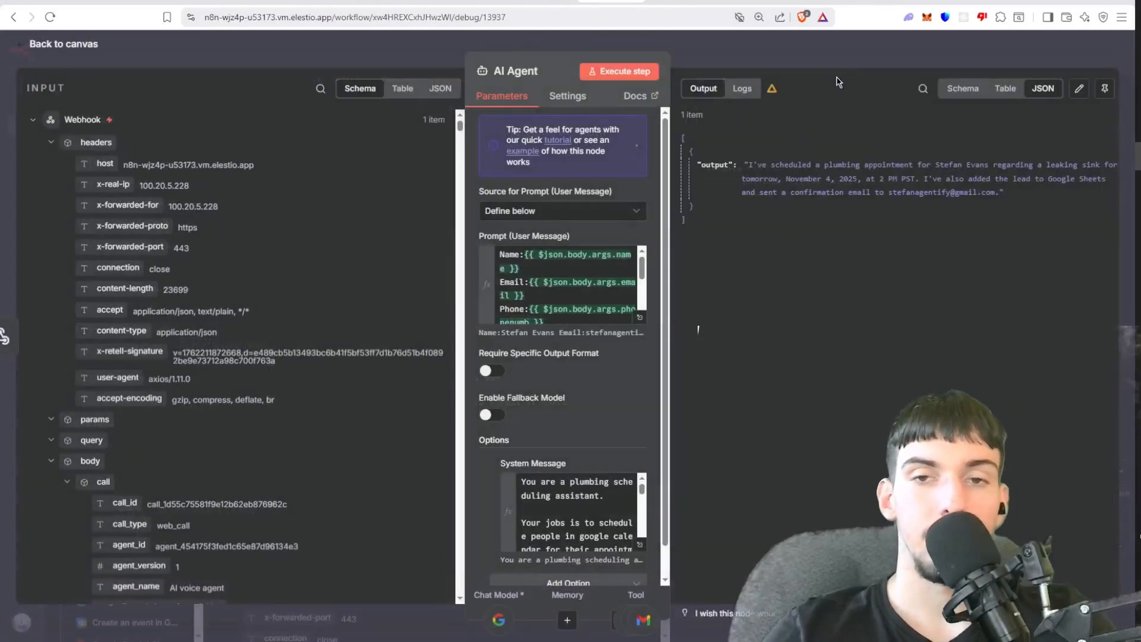
# In Append row in sheet, toggle Name's model-defined setting off and back on, leaving City as Los Angeles.
pyautogui.click(63, 43)
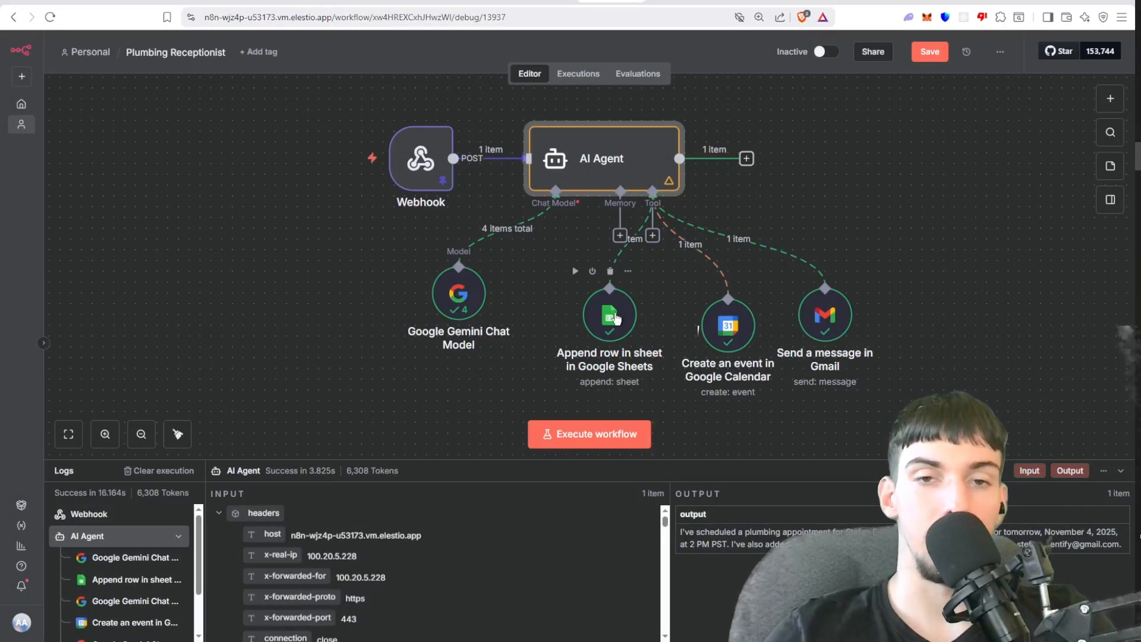
pyautogui.doubleClick(609, 316)
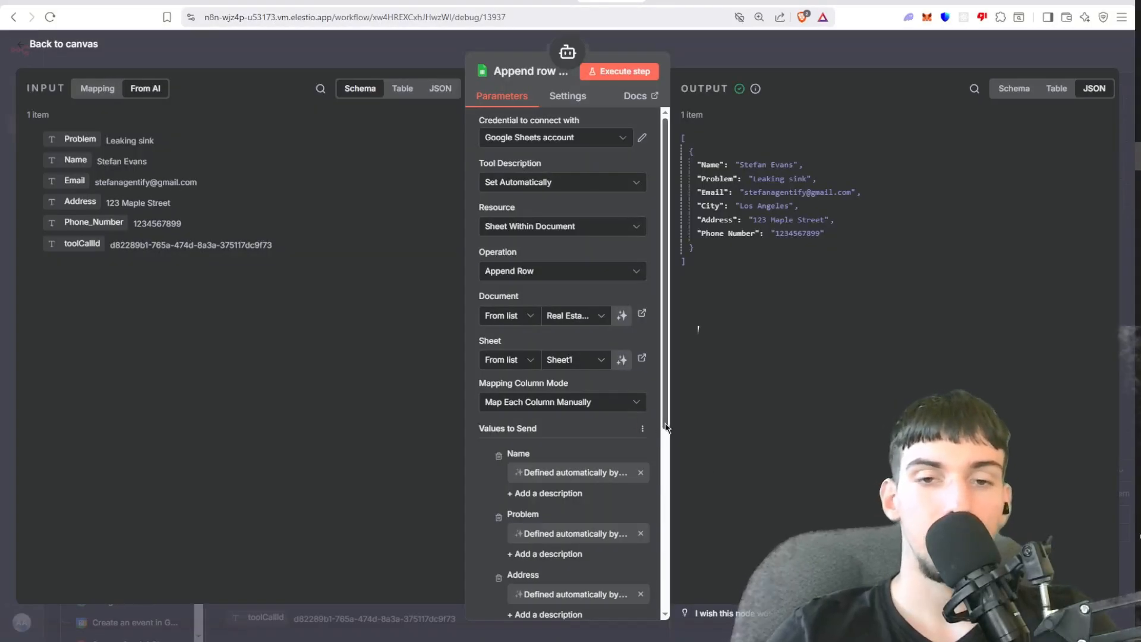
pyautogui.scroll(-3)
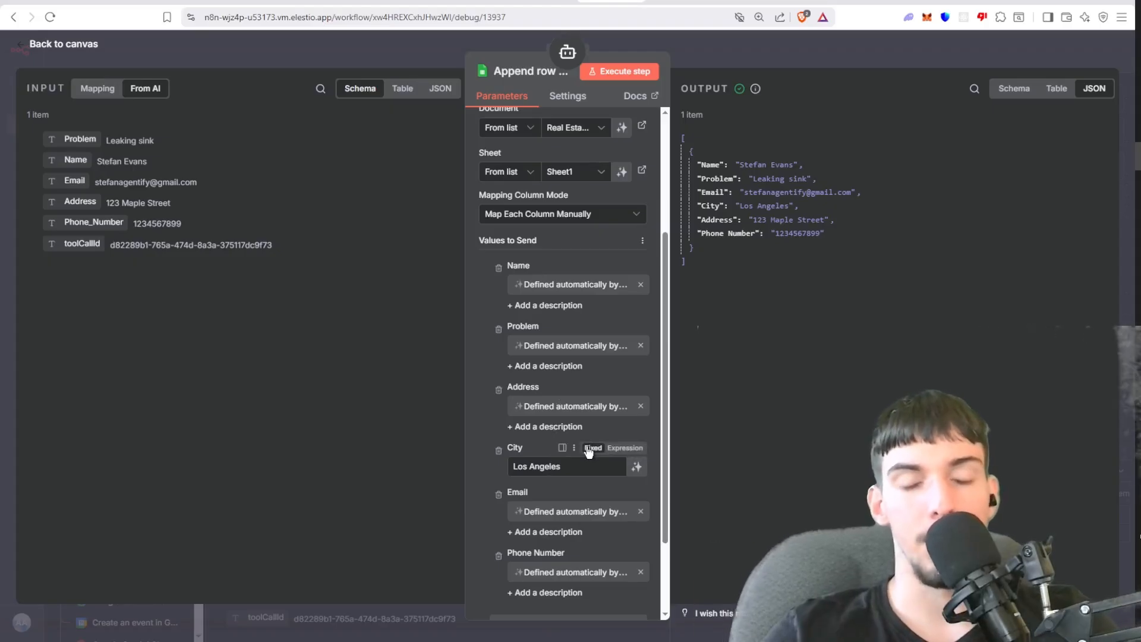
pyautogui.moveTo(661, 284)
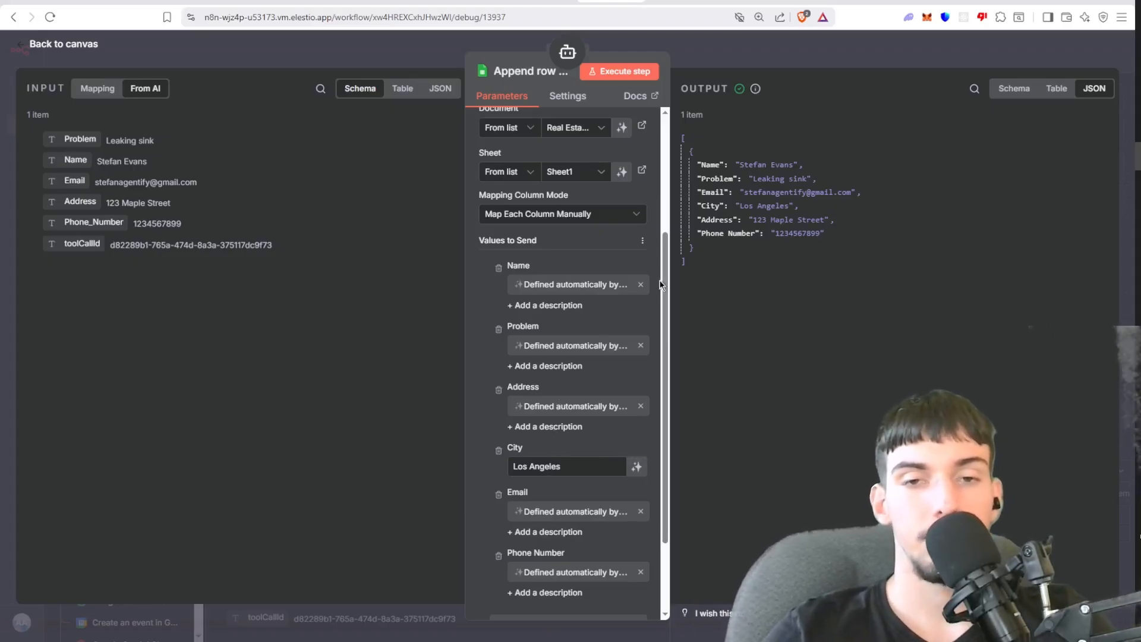
pyautogui.scroll(-3)
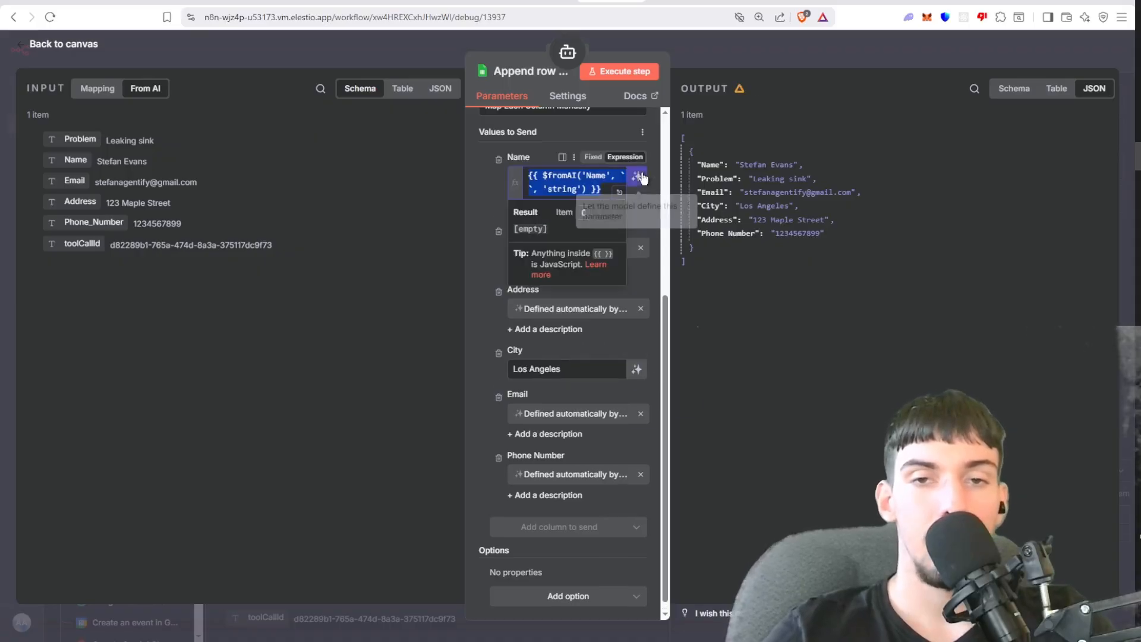
pyautogui.click(635, 179)
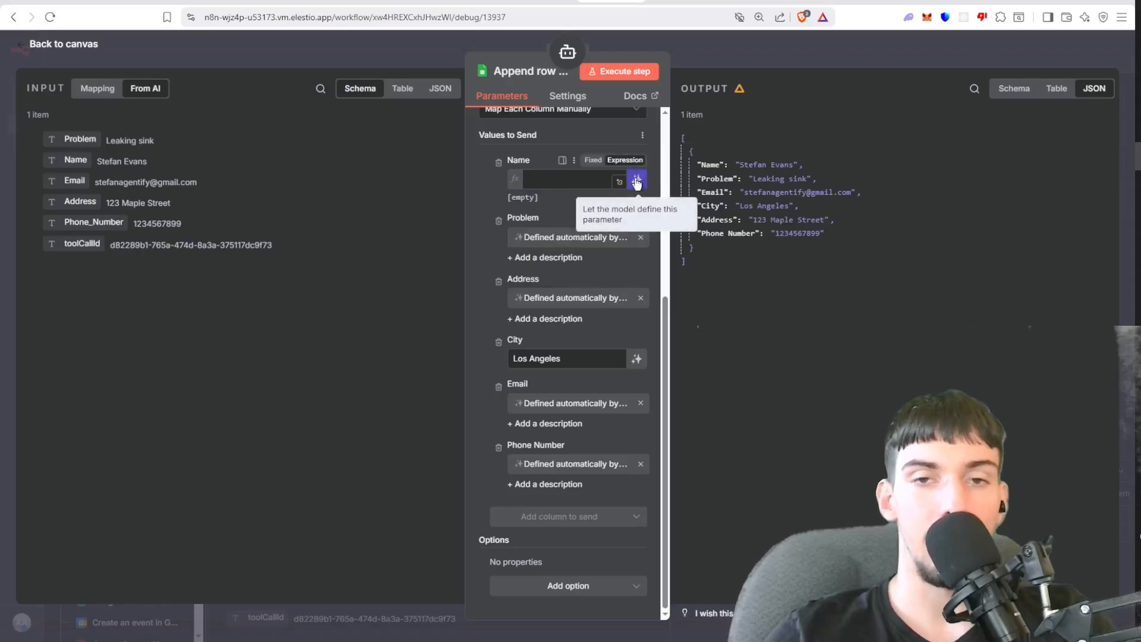
pyautogui.click(636, 180)
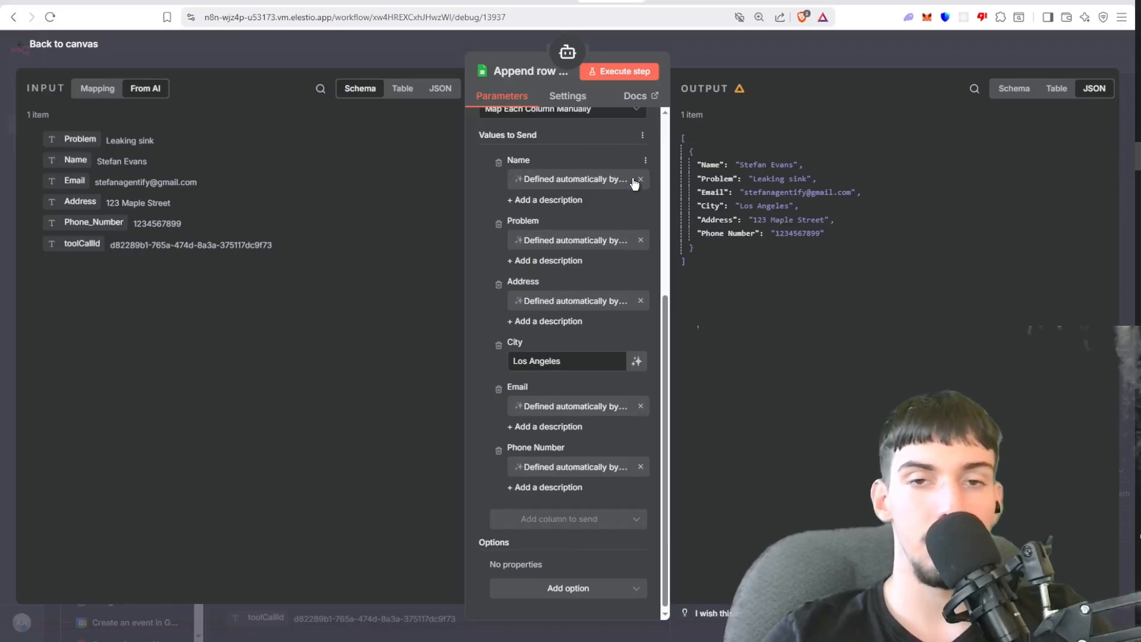
pyautogui.moveTo(648, 261)
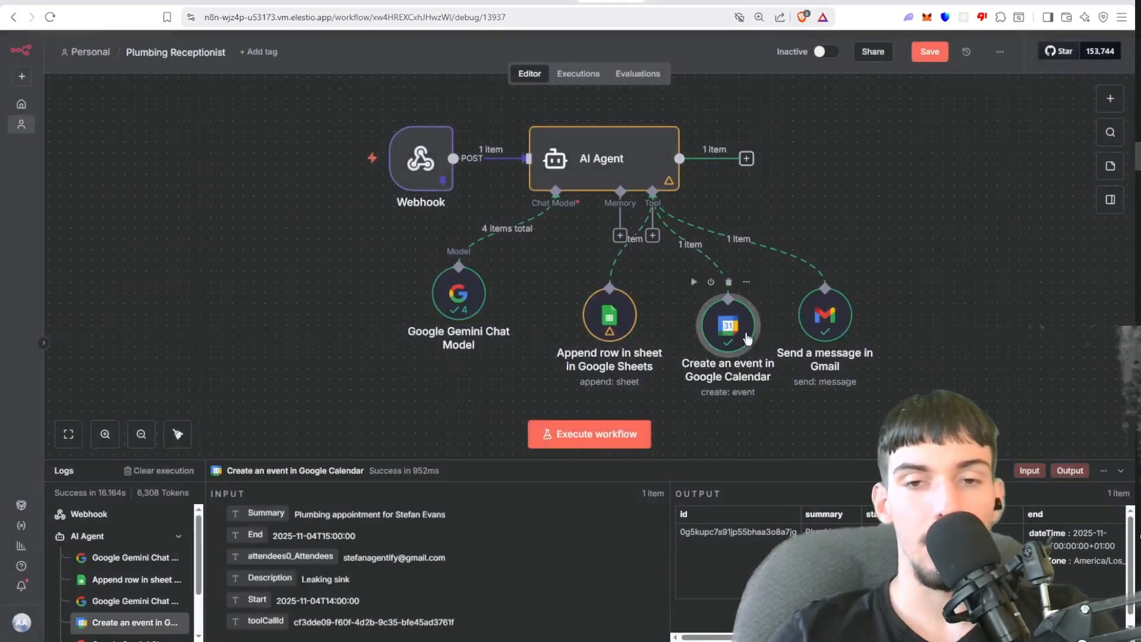
pyautogui.doubleClick(727, 326)
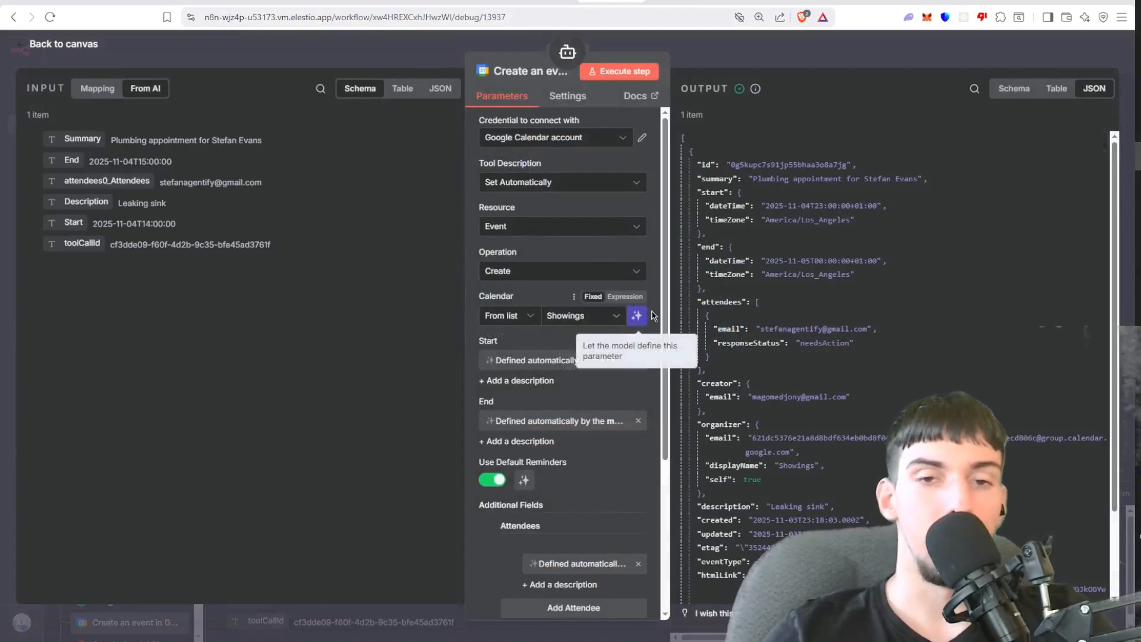
pyautogui.moveTo(642, 335)
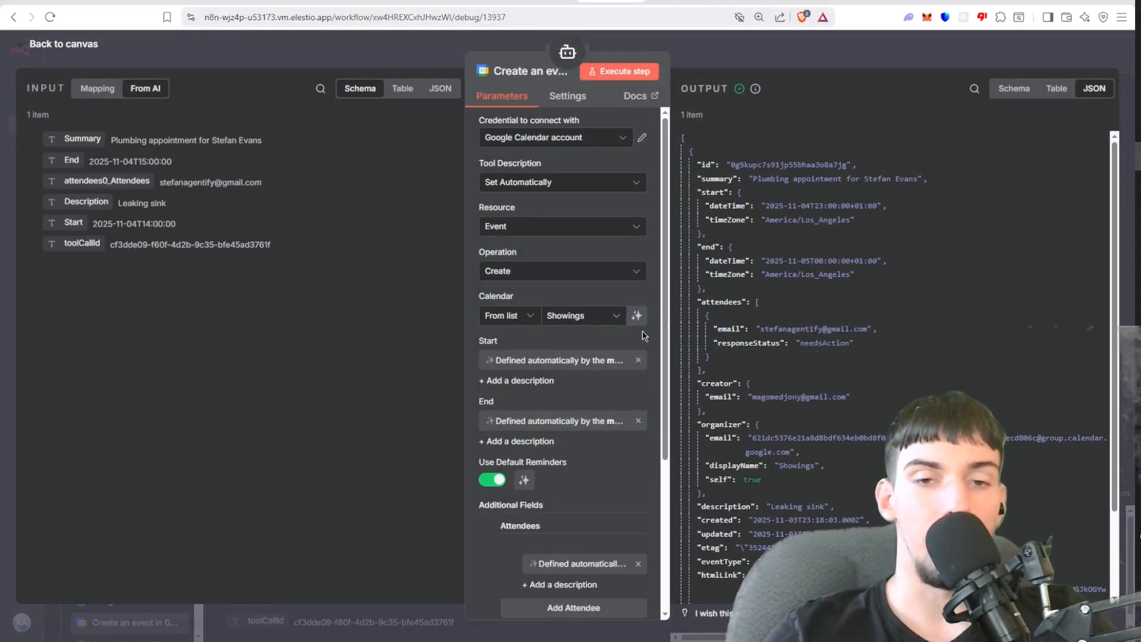
pyautogui.moveTo(670, 544)
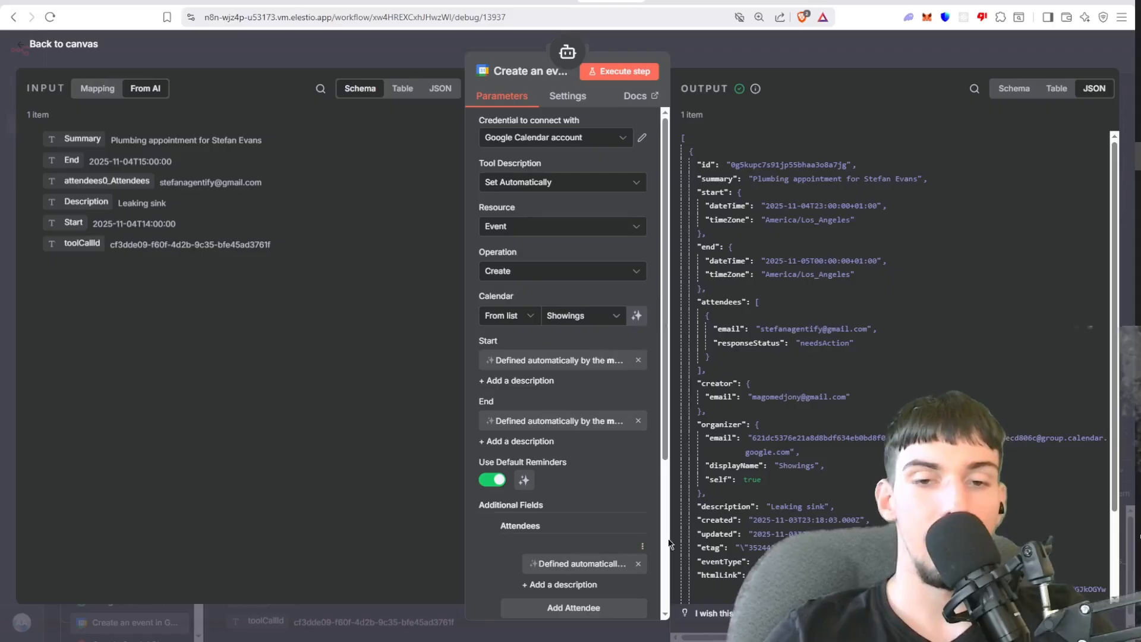
pyautogui.scroll(-3)
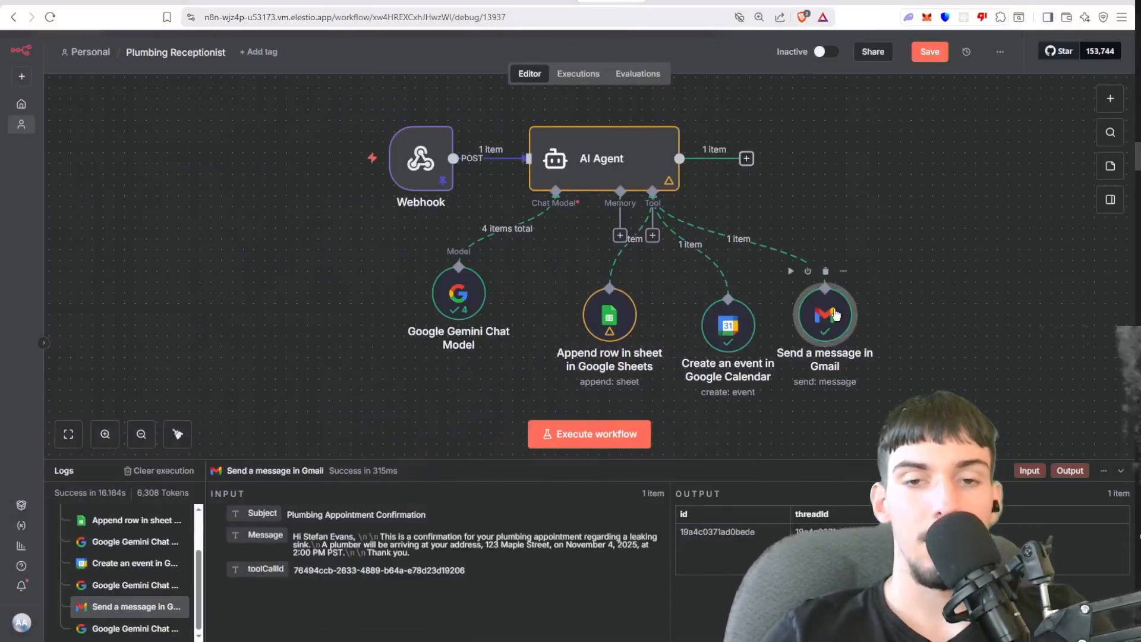
# Map the Gmail step's To field to the webhook's args.email and view the additional email options.
pyautogui.doubleClick(825, 317)
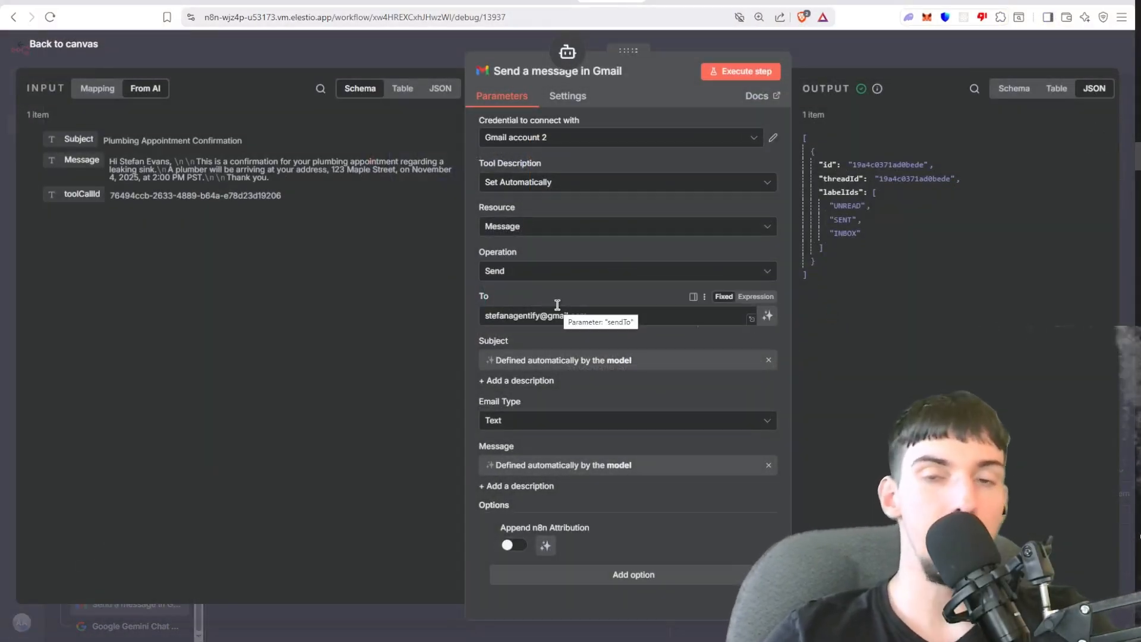
pyautogui.click(590, 315)
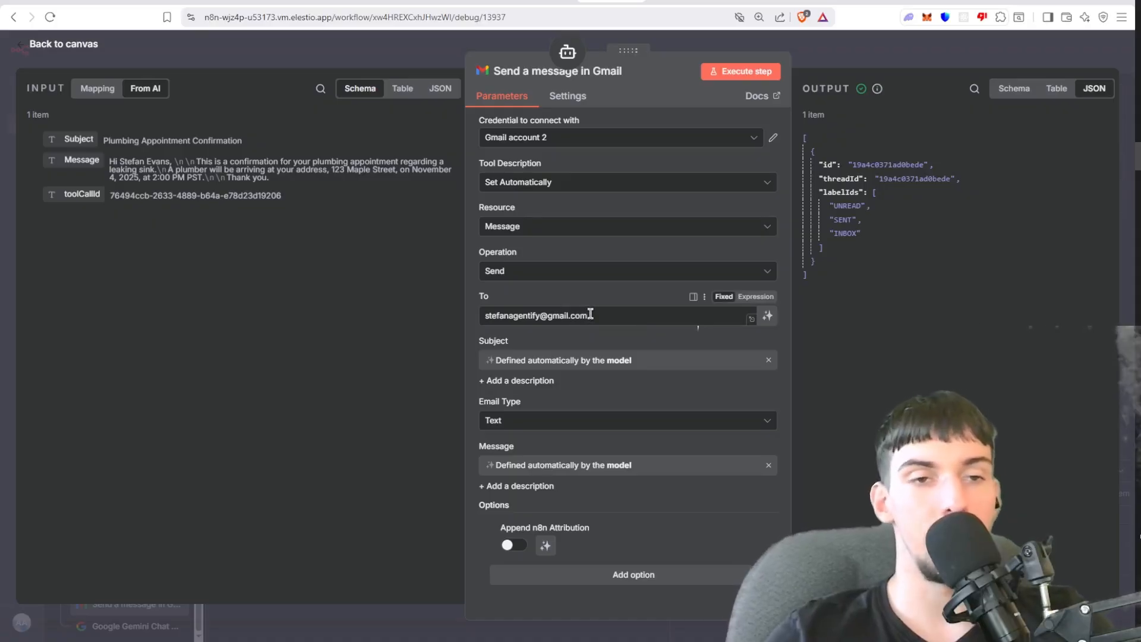
pyautogui.moveTo(590, 315)
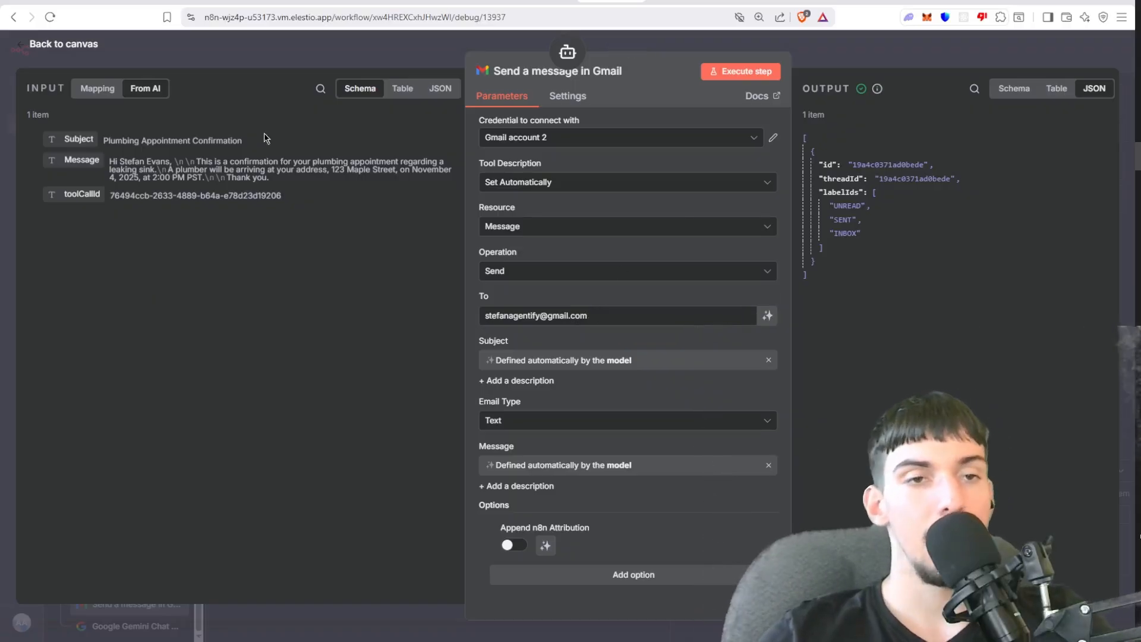
pyautogui.click(97, 88)
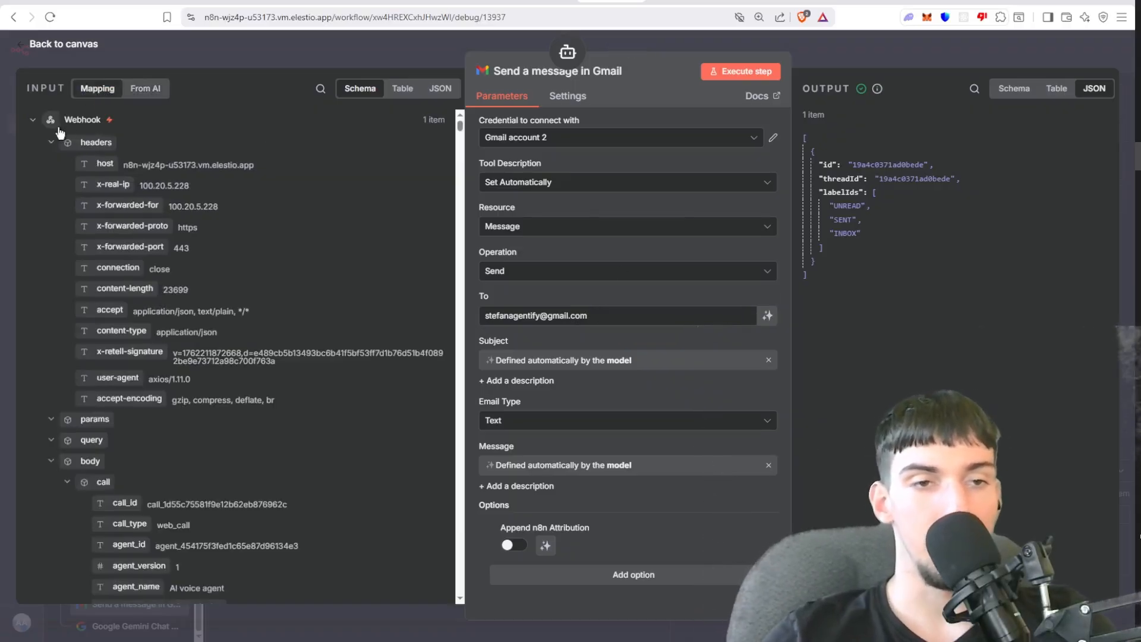
pyautogui.scroll(-3)
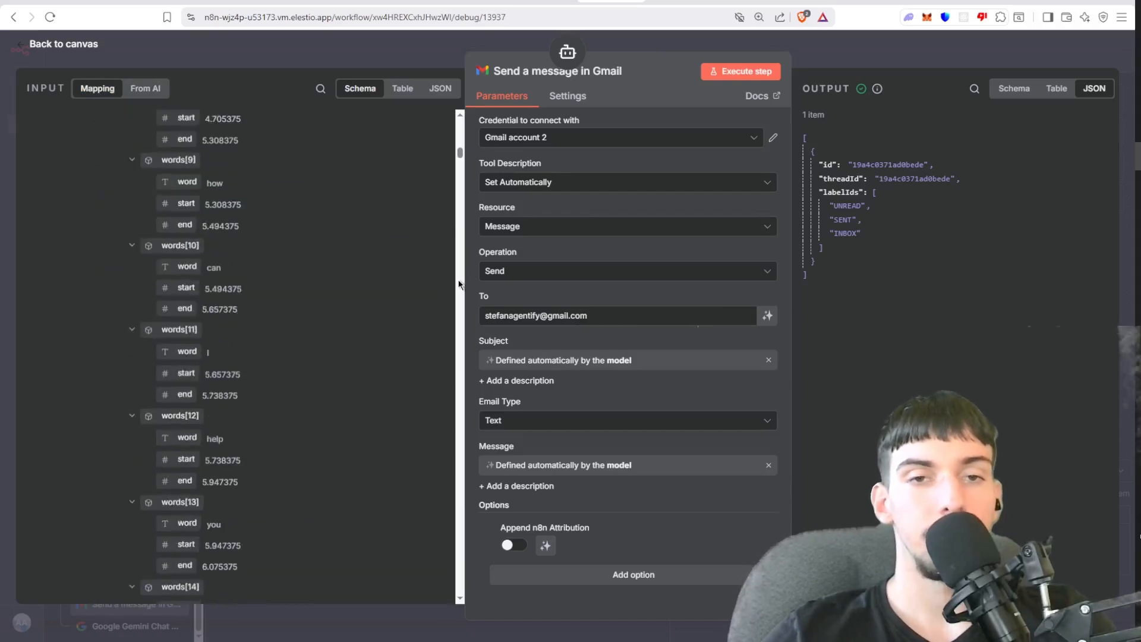
pyautogui.scroll(-3)
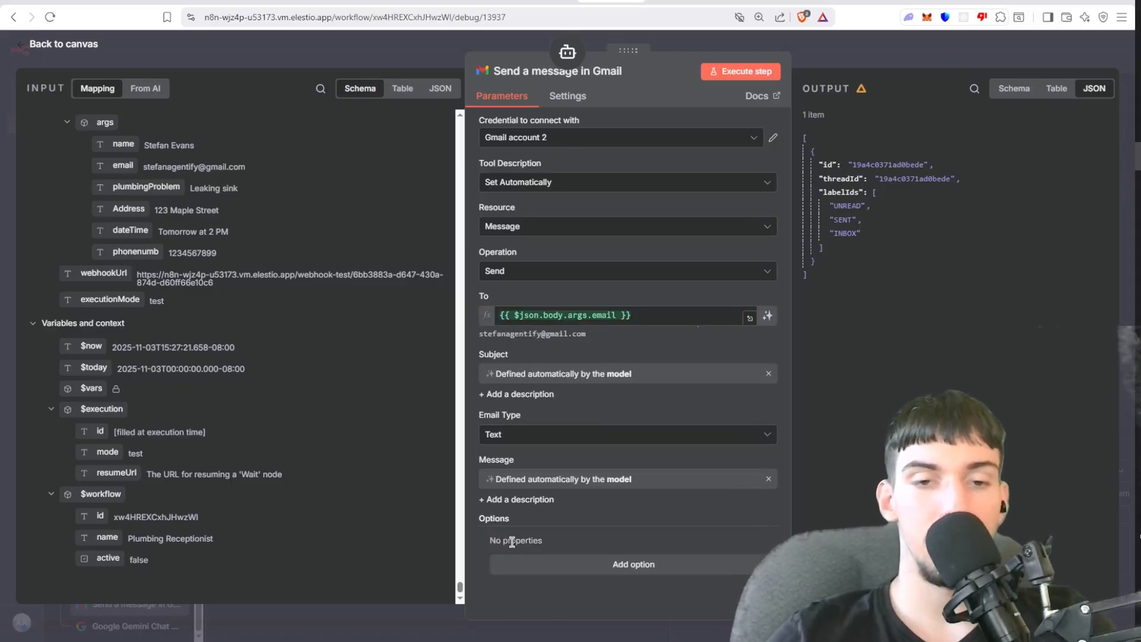
pyautogui.click(632, 564)
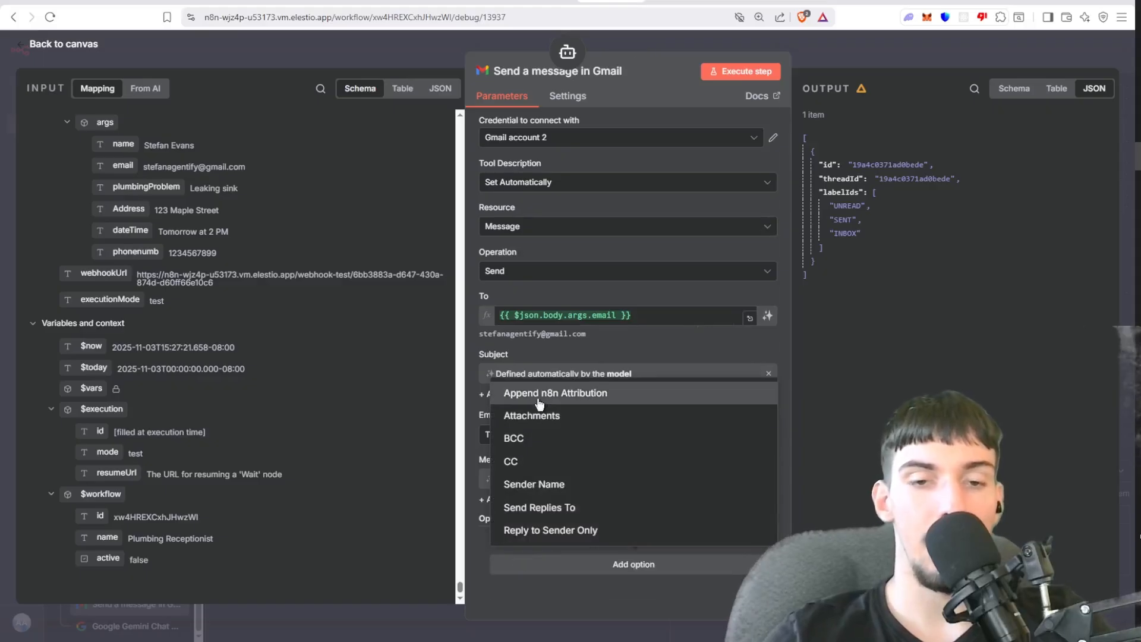